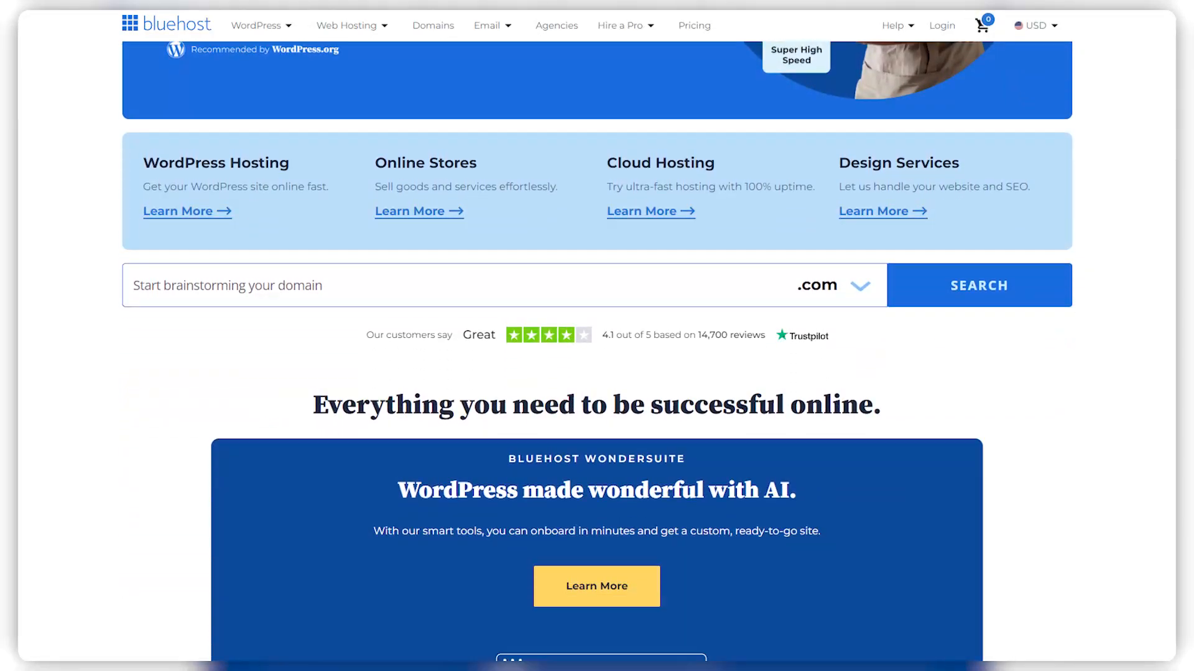
Step: Scroll through the bluehost, FreeHosting, InfinityFree and 000webhost homepages down to 000webhost's feature section
scroll("up", 3)
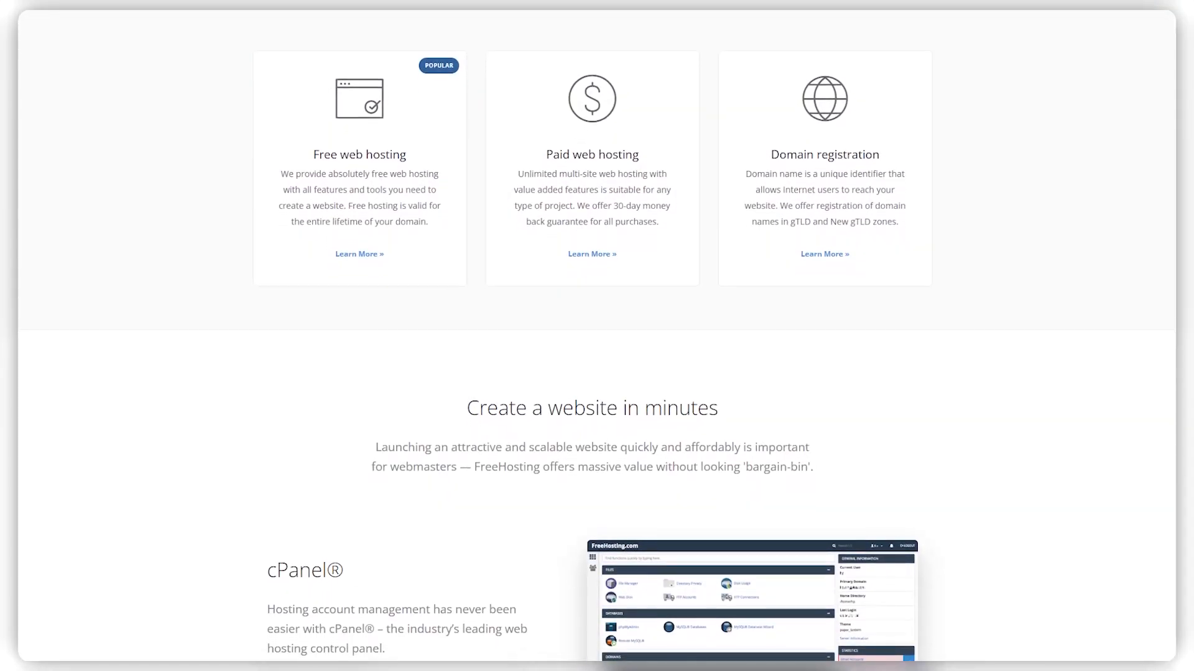
scroll("down", 3)
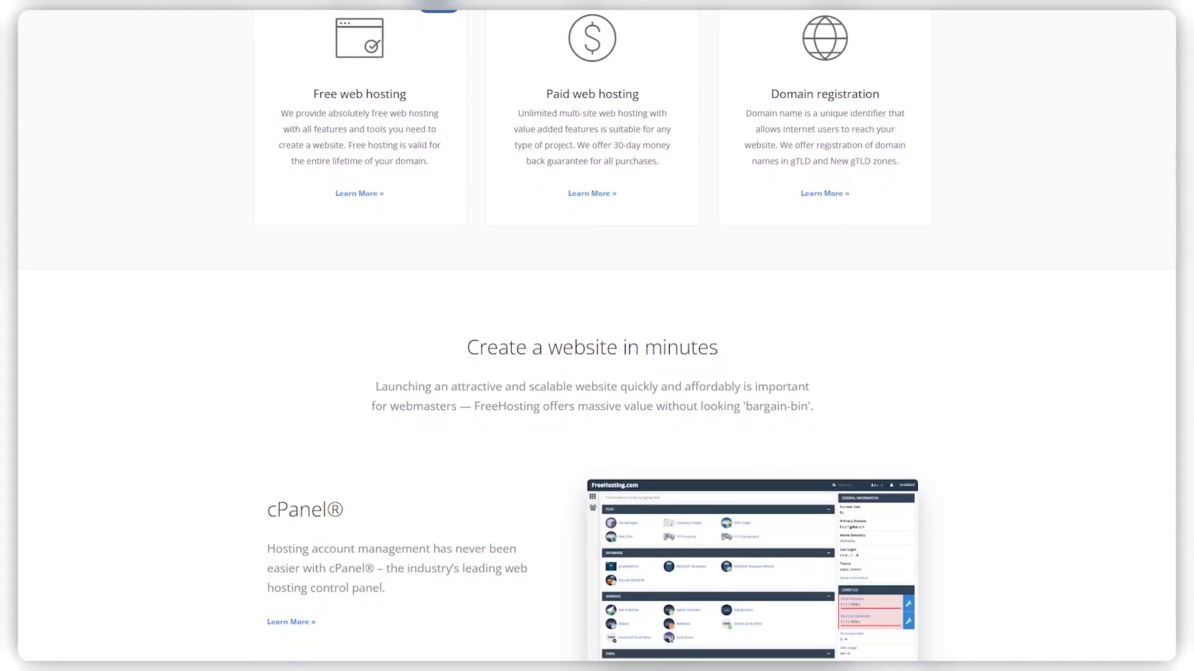
scroll("down", 3)
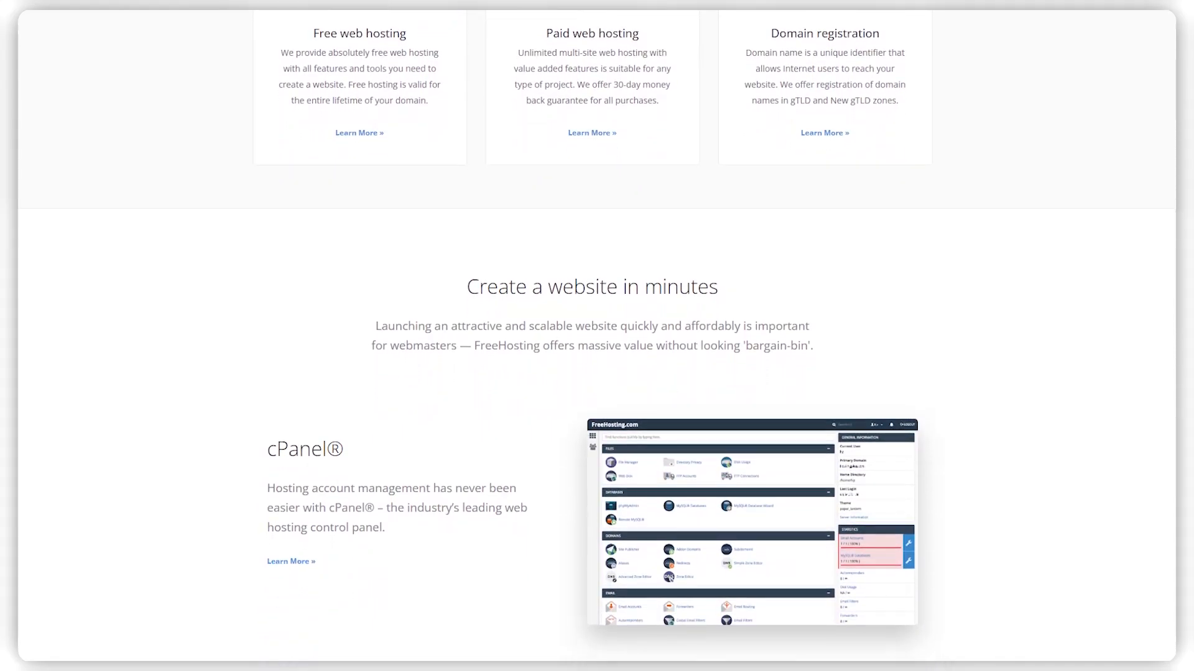
scroll("down", 3)
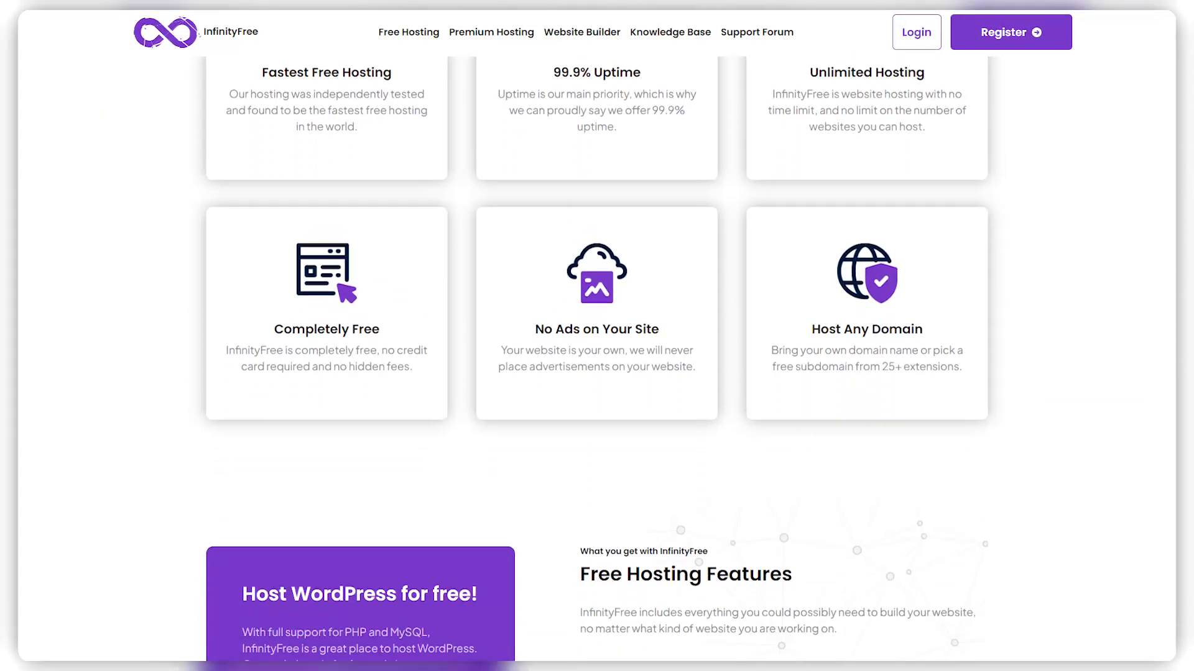
scroll("down", 3)
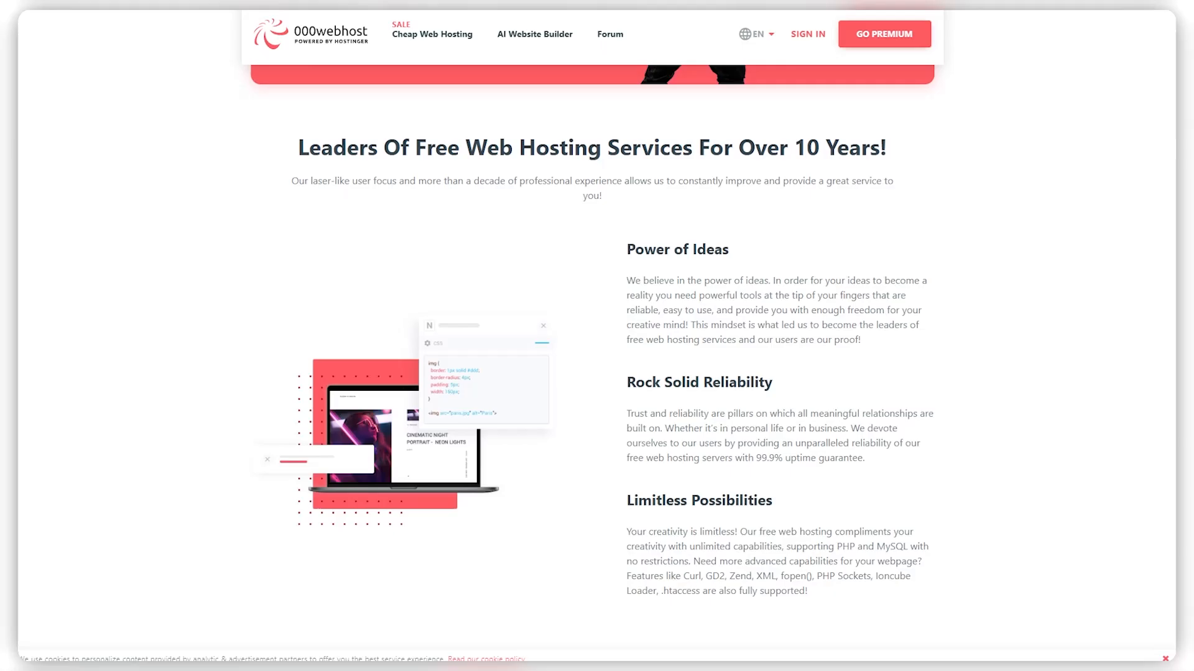
scroll("down", 3)
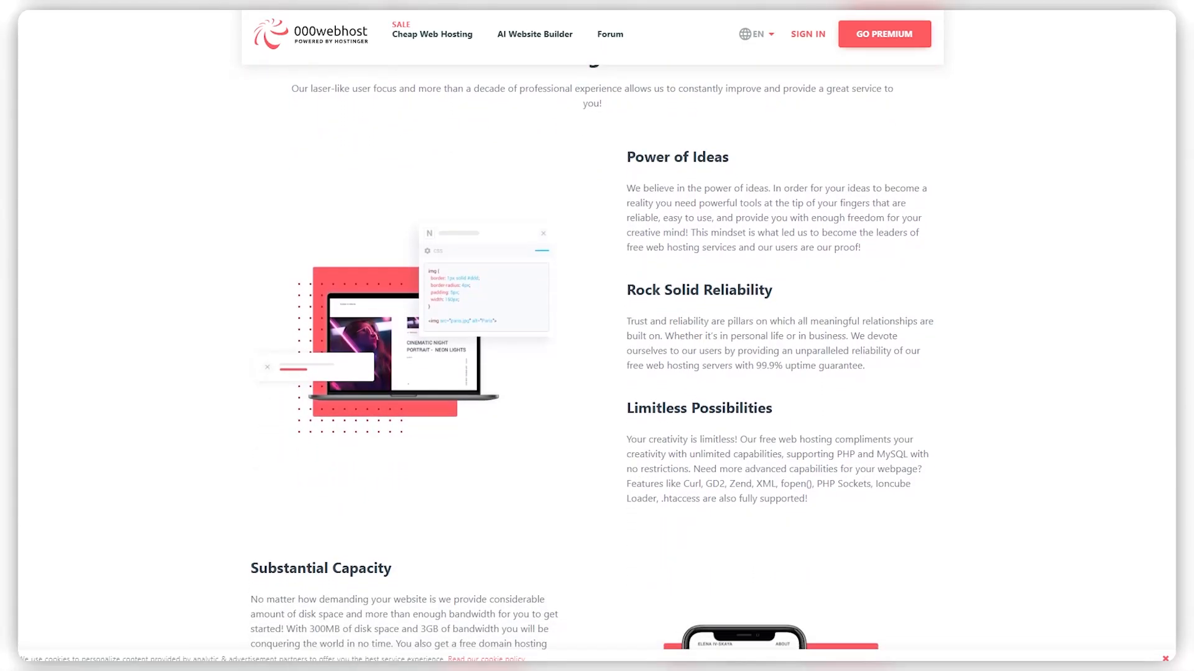
scroll("down", 3)
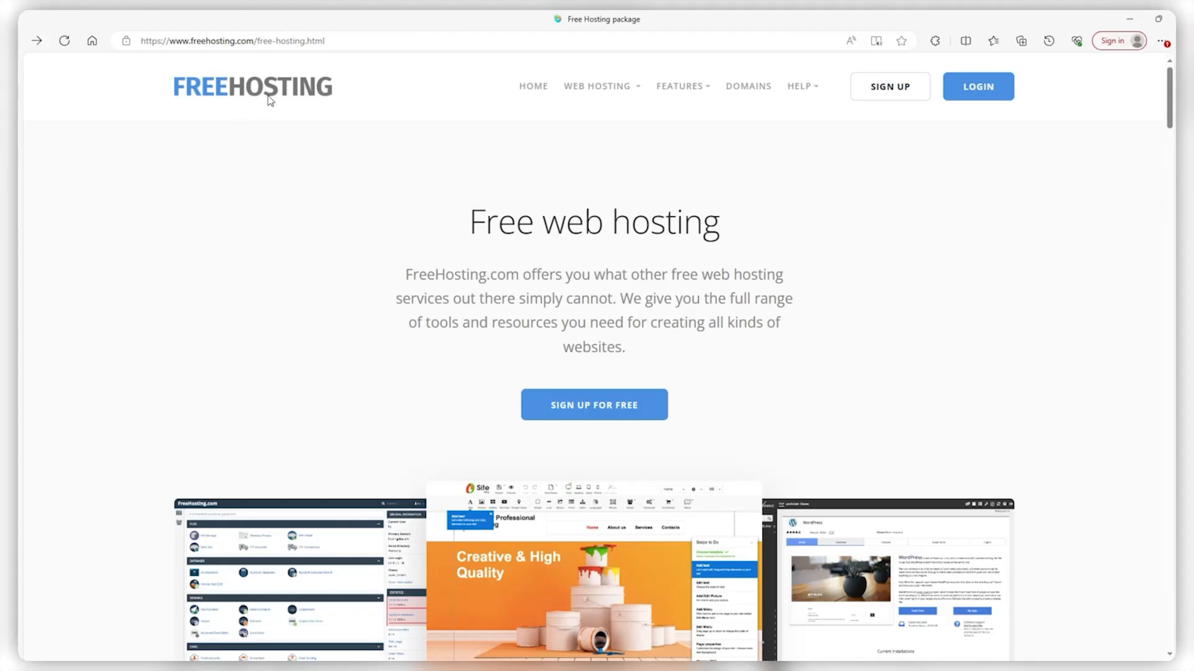
Step: Scroll the FreeHosting.com free hosting page down past the 'What we offer' section
scroll("down", 3)
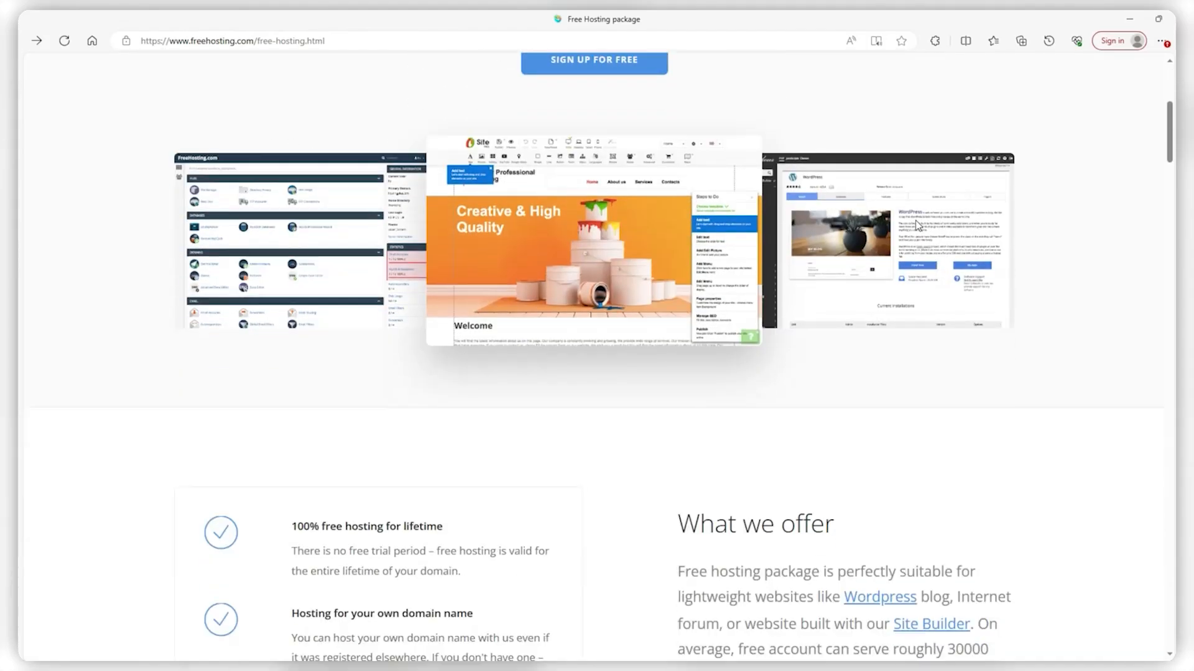
scroll("down", 3)
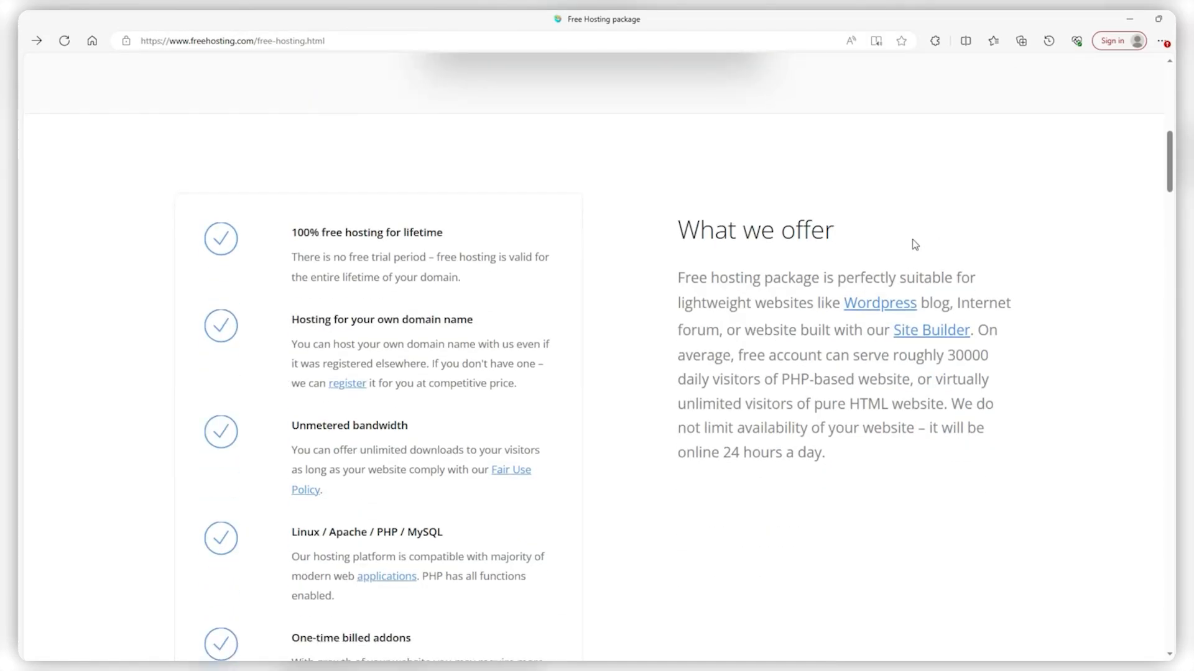
scroll("down", 3)
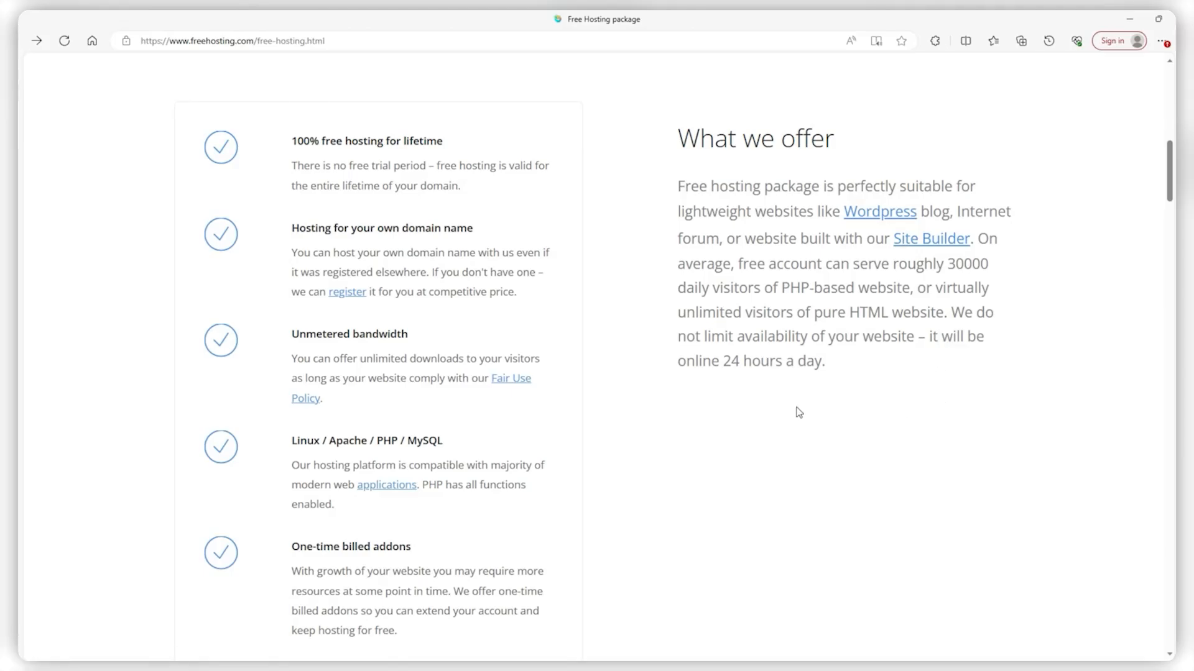
mouse_move(1041, 483)
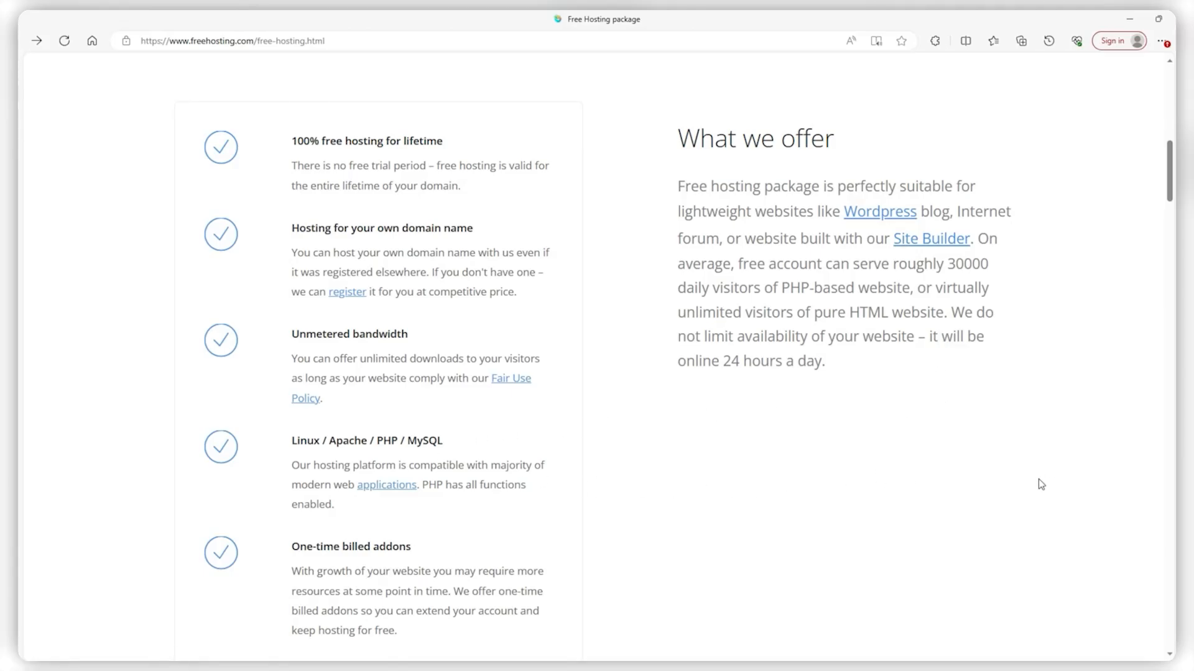
scroll("down", 3)
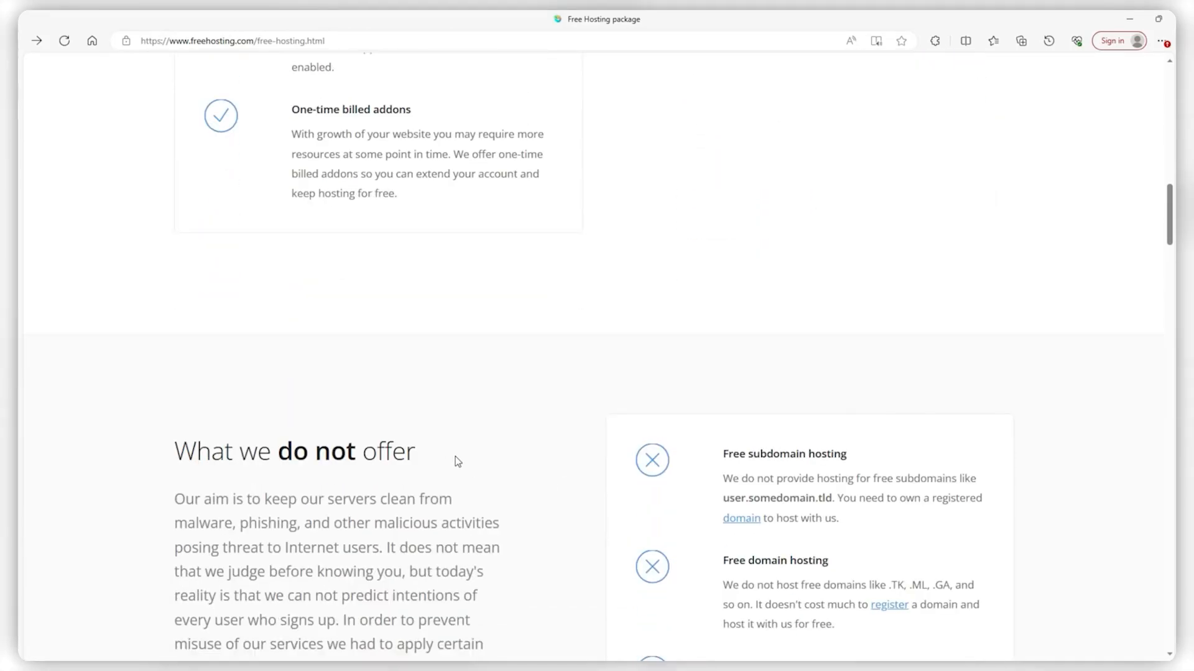
scroll("up", 3)
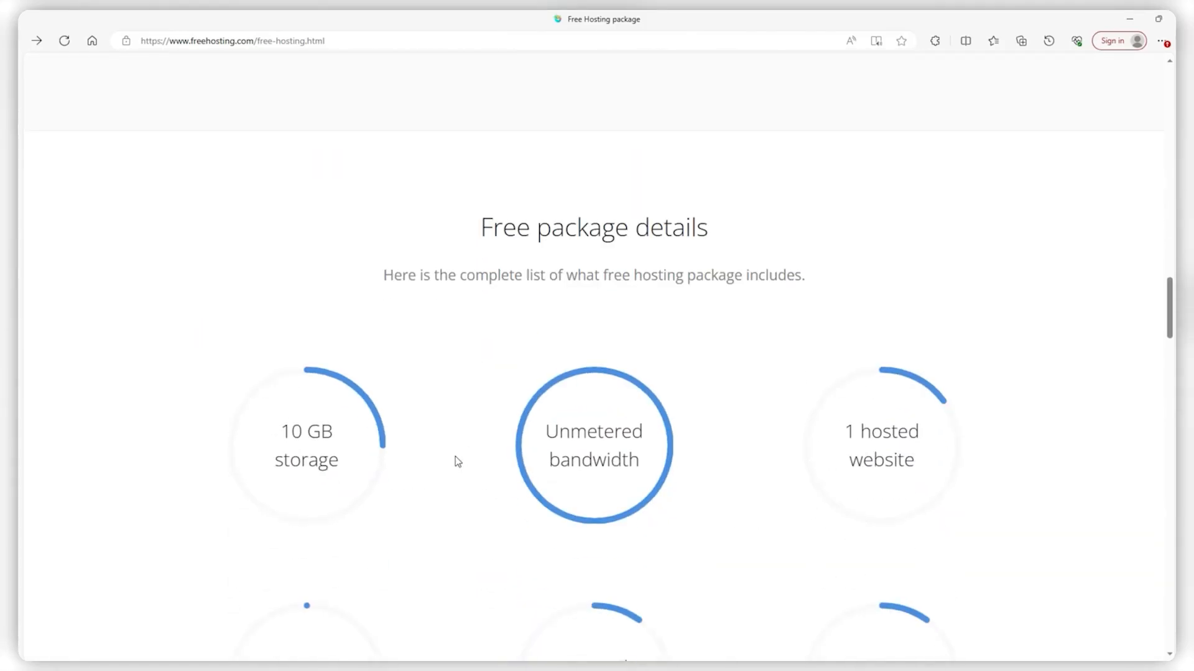
Step: Settle on the free package details: 10 GB storage, unmetered bandwidth, one website, email and MySQL
scroll("down", 3)
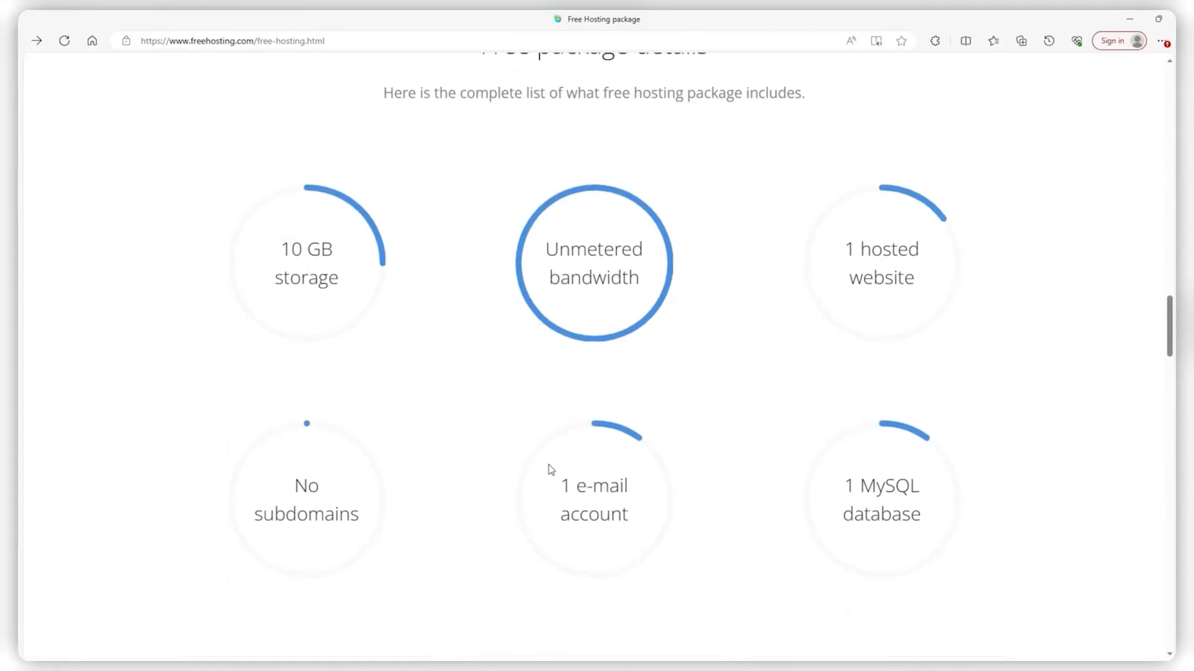
scroll("down", 3)
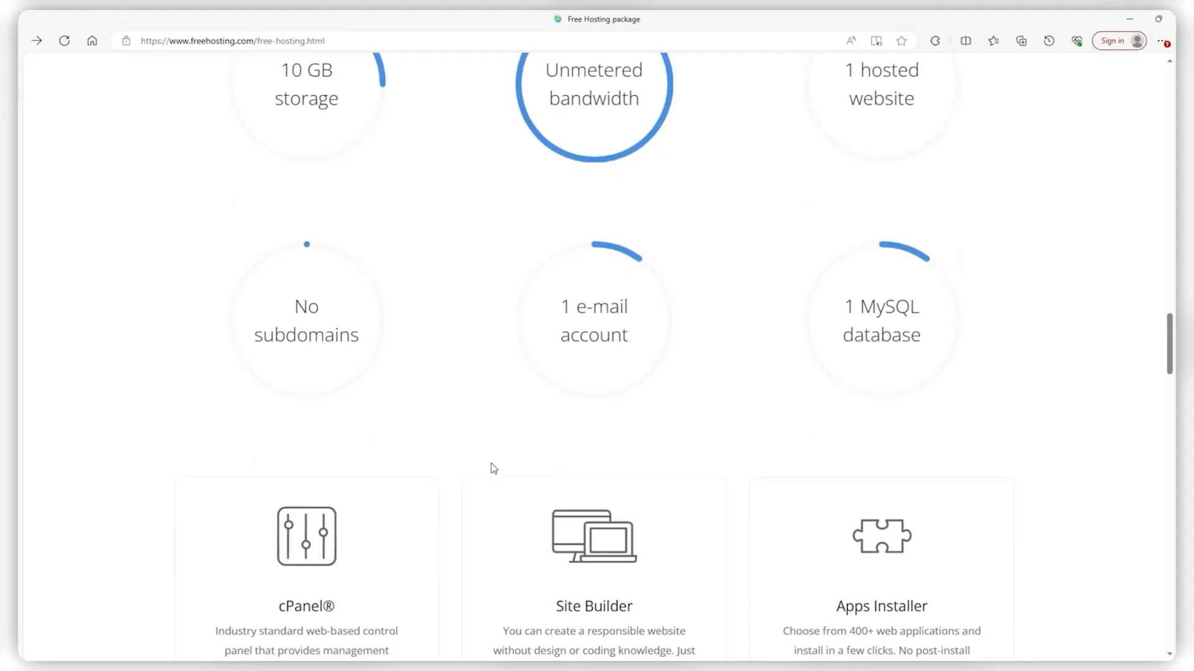
scroll("down", 3)
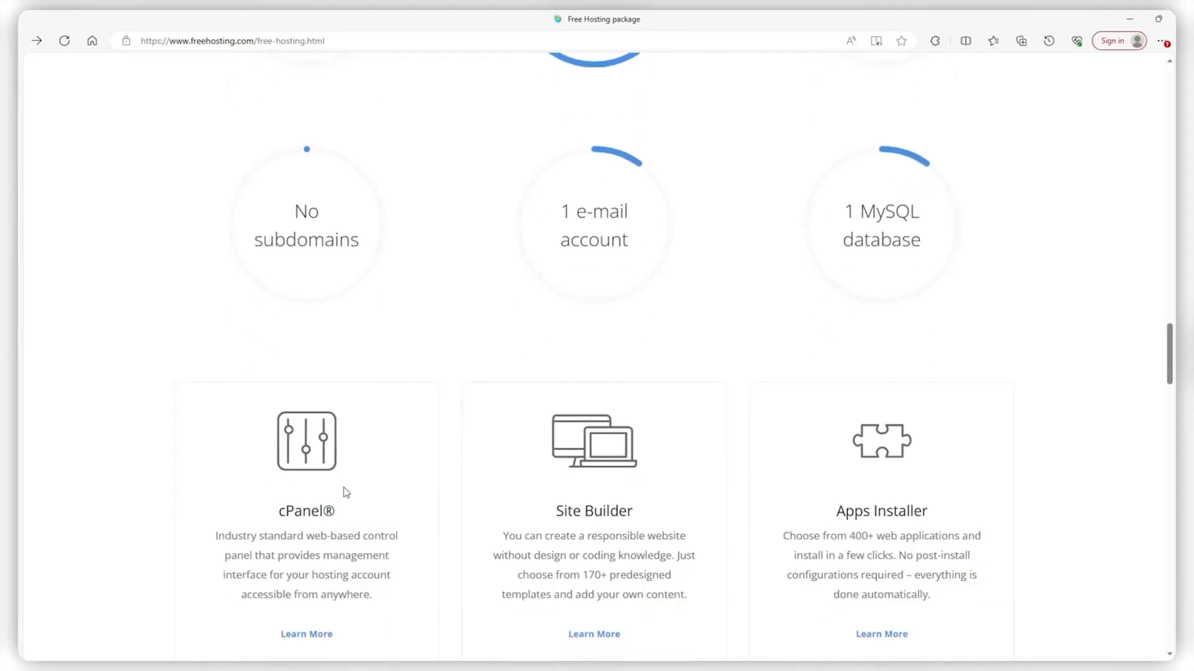
scroll("up", 3)
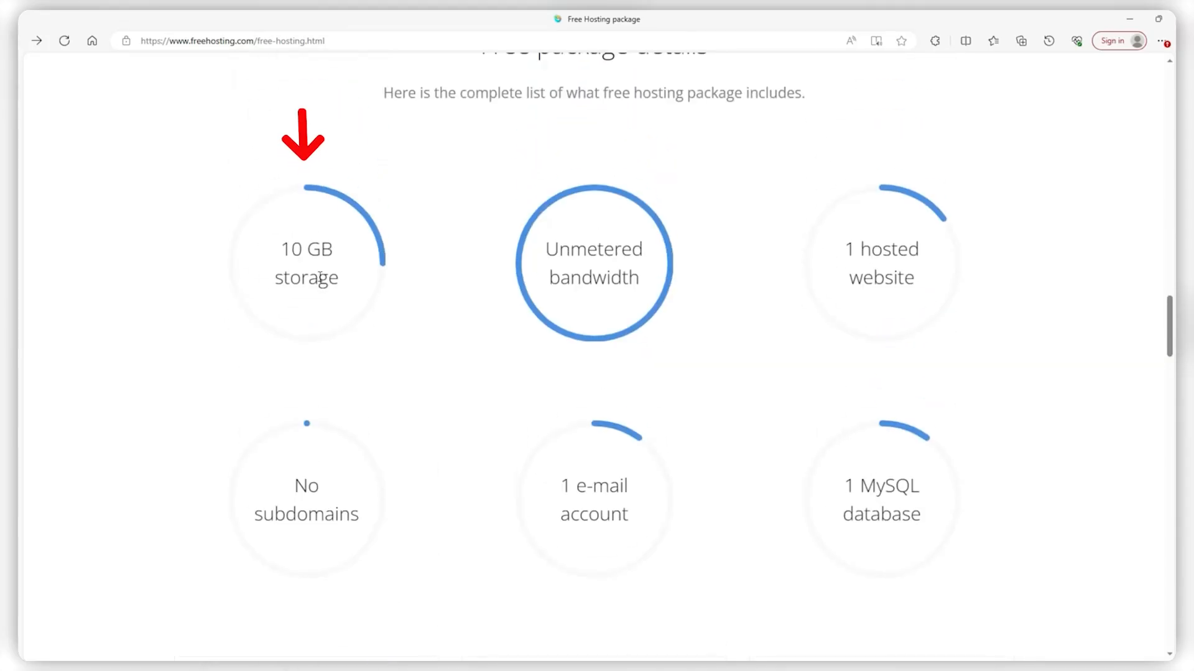
mouse_move(595, 137)
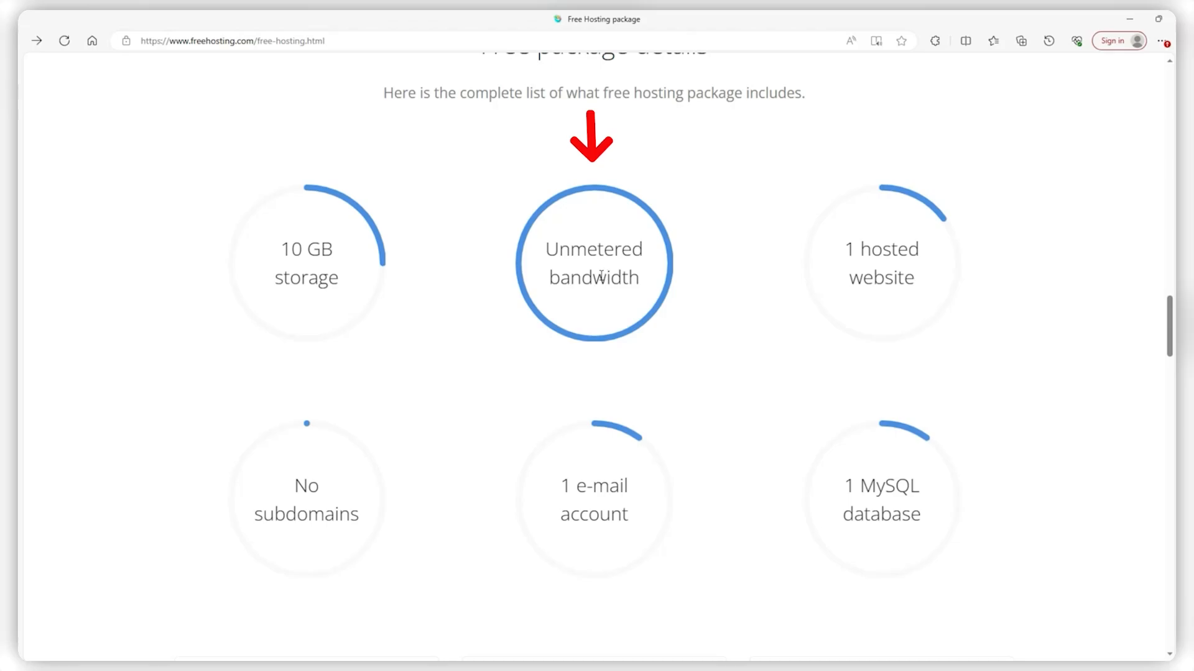
scroll("up", 3)
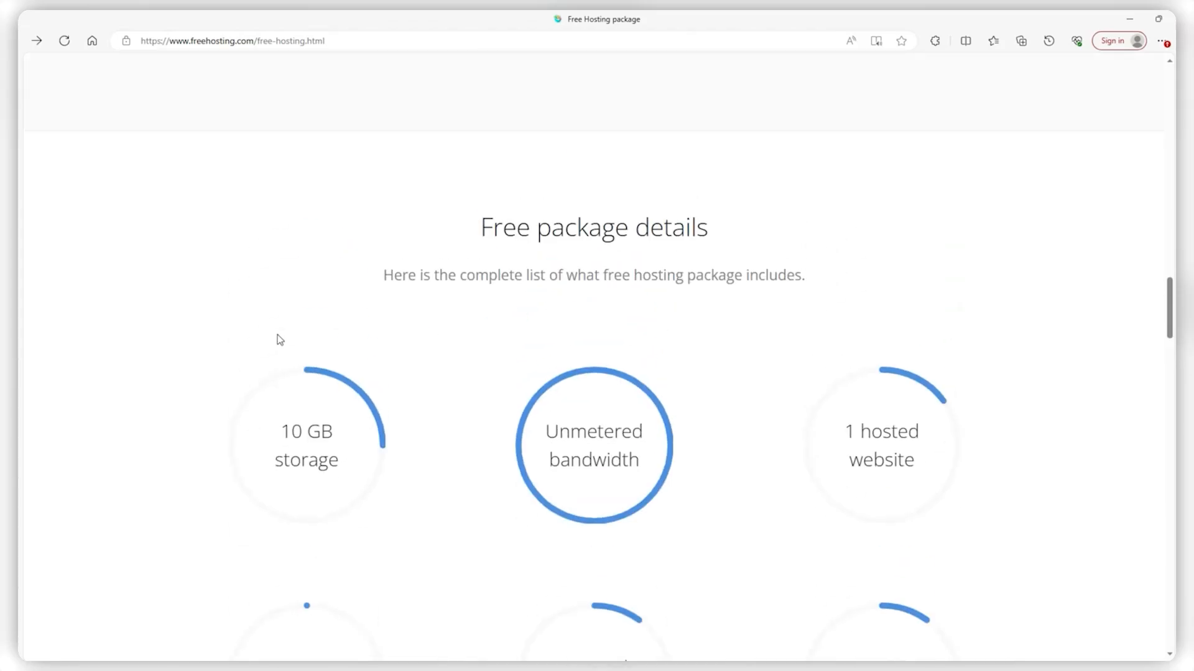
Step: Scroll to FreeHosting.com's 'What we do not offer' list: no free subdomains, PHP mail disabled
scroll("down", 3)
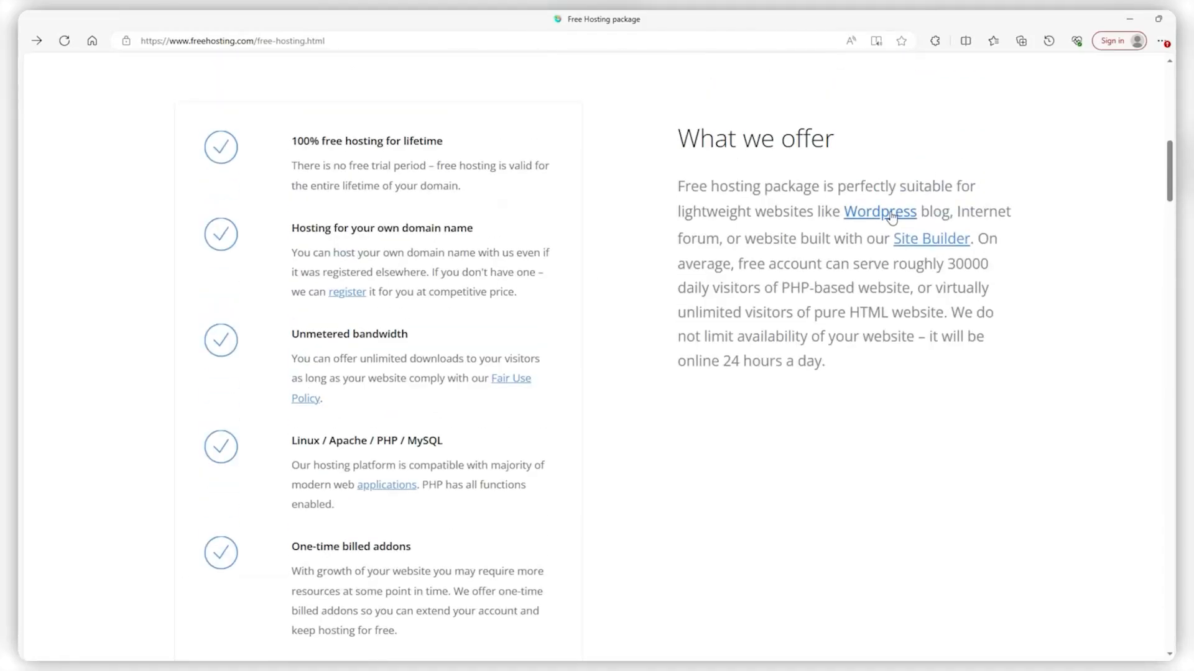
mouse_move(716, 358)
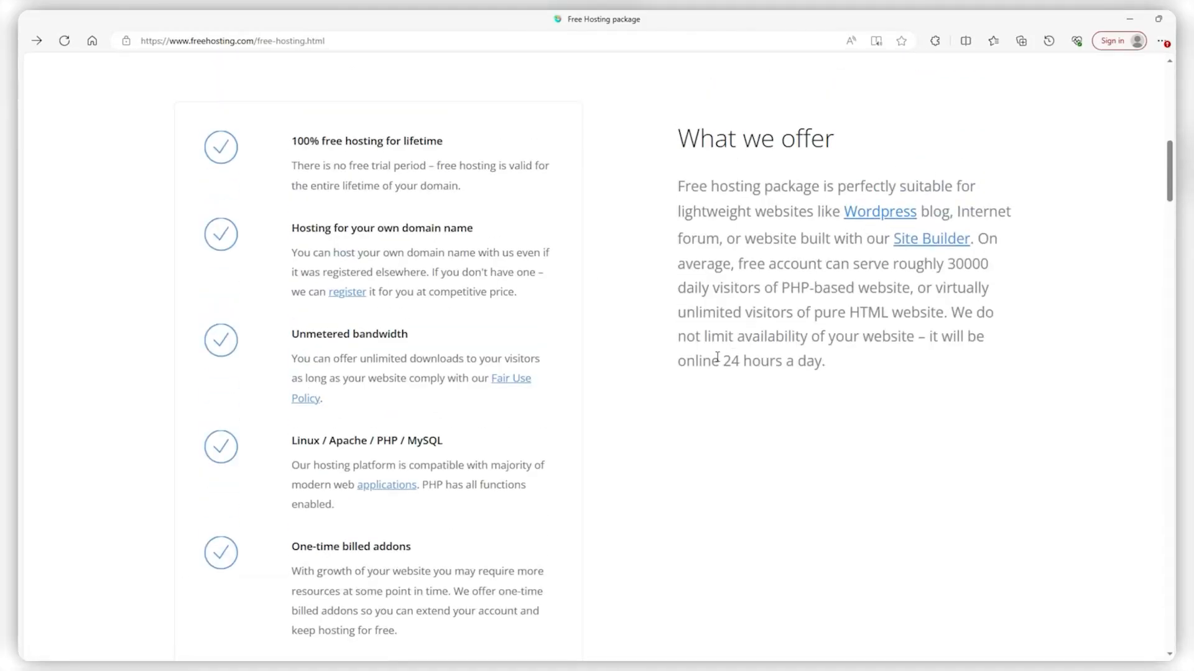
scroll("down", 3)
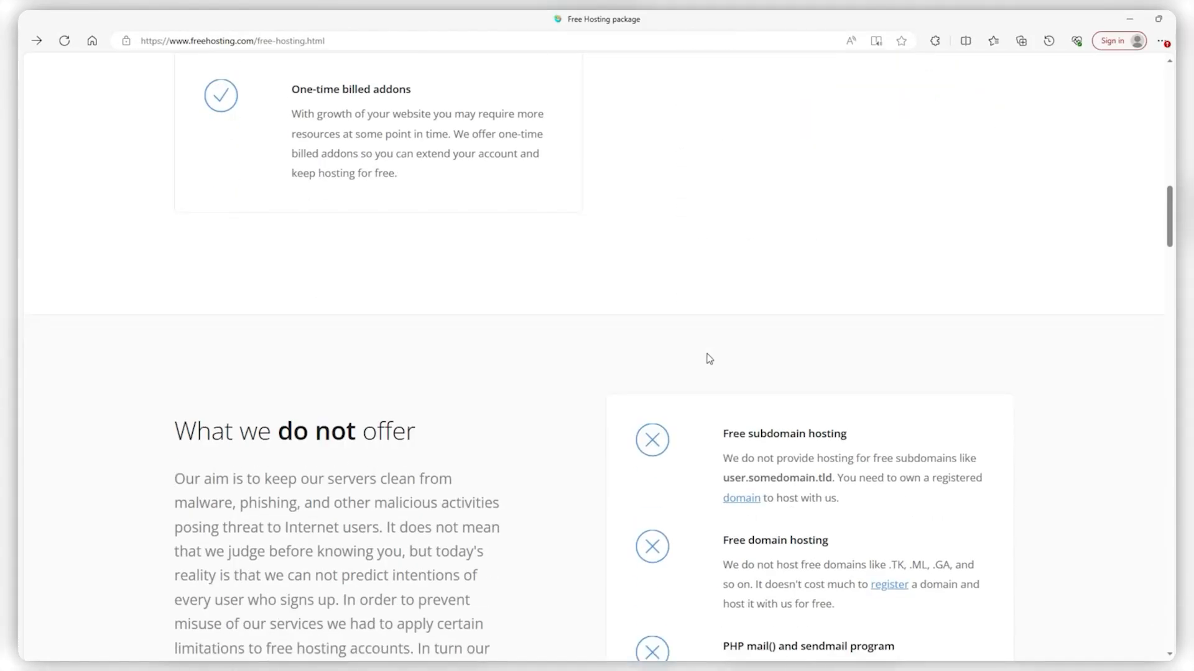
scroll("down", 3)
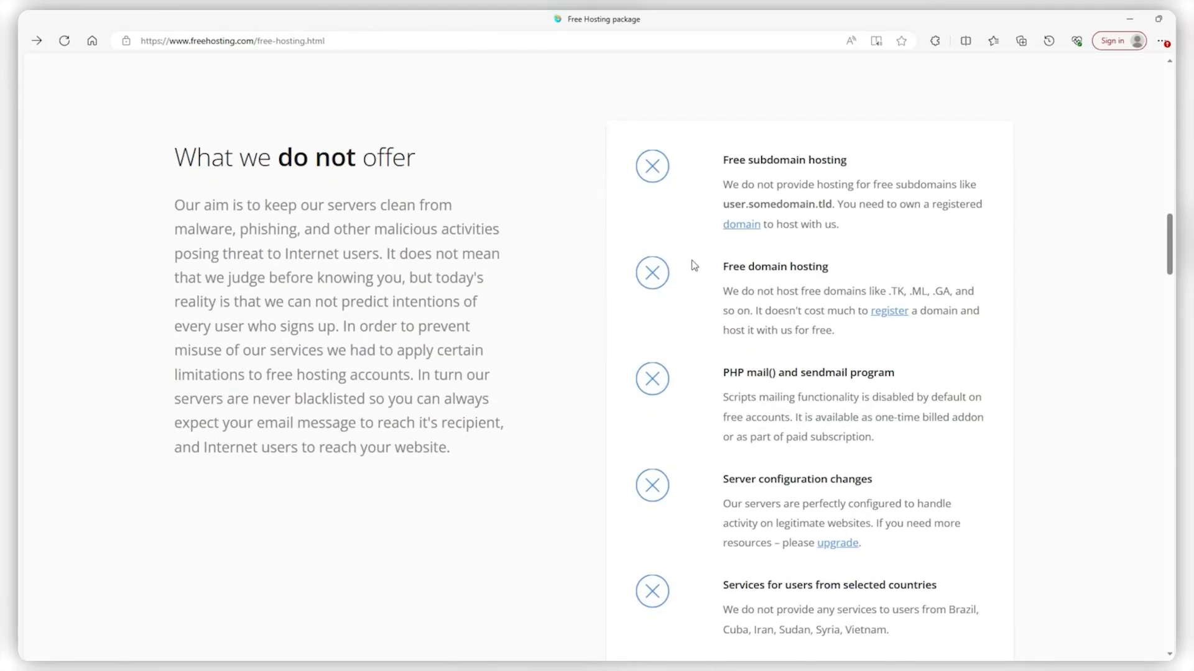
mouse_move(460, 249)
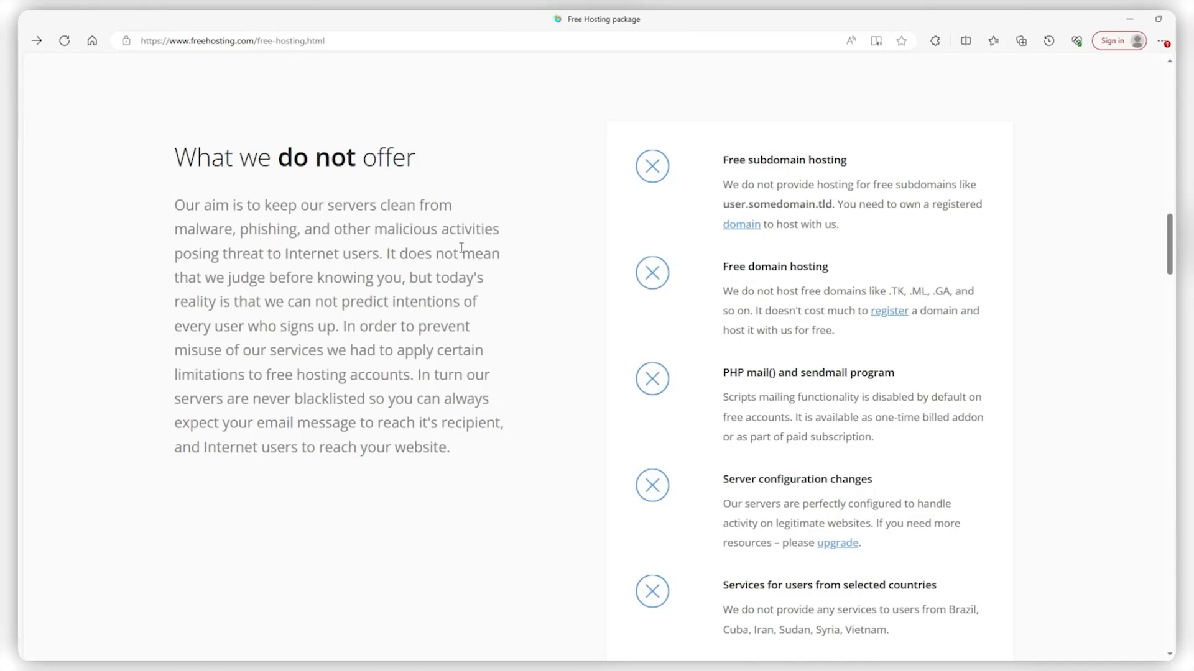
mouse_move(734, 201)
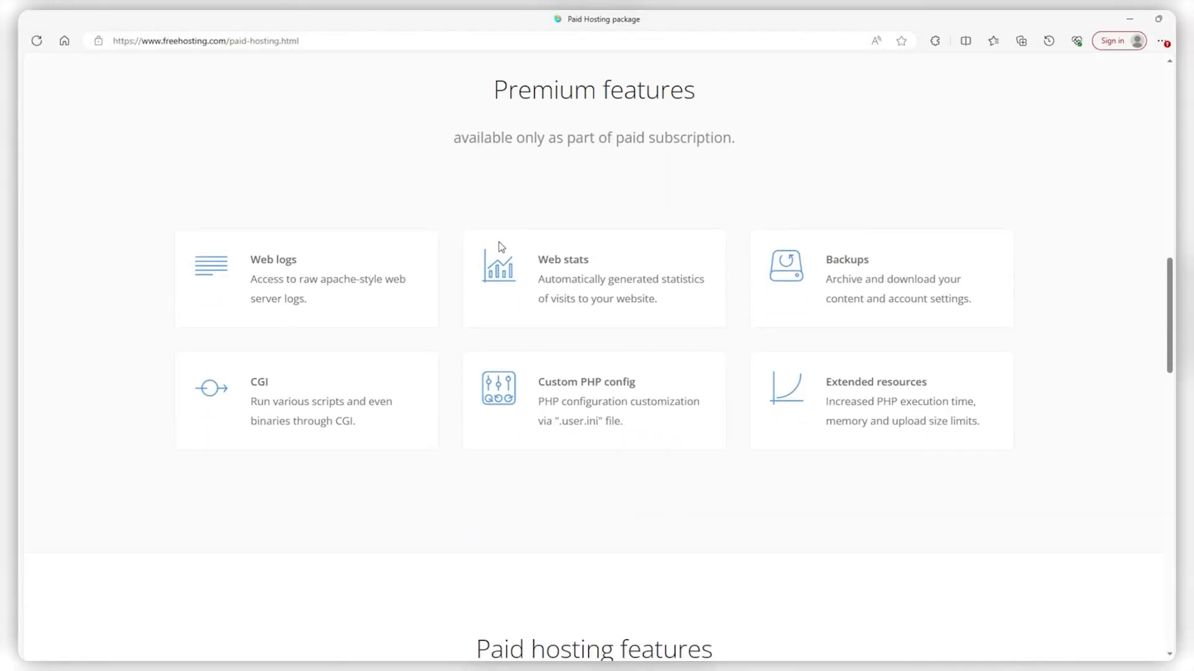
Step: Scroll the paid hosting page to its Premium and Paid features: SSL, SSH, subdomains, cron jobs
scroll("down", 3)
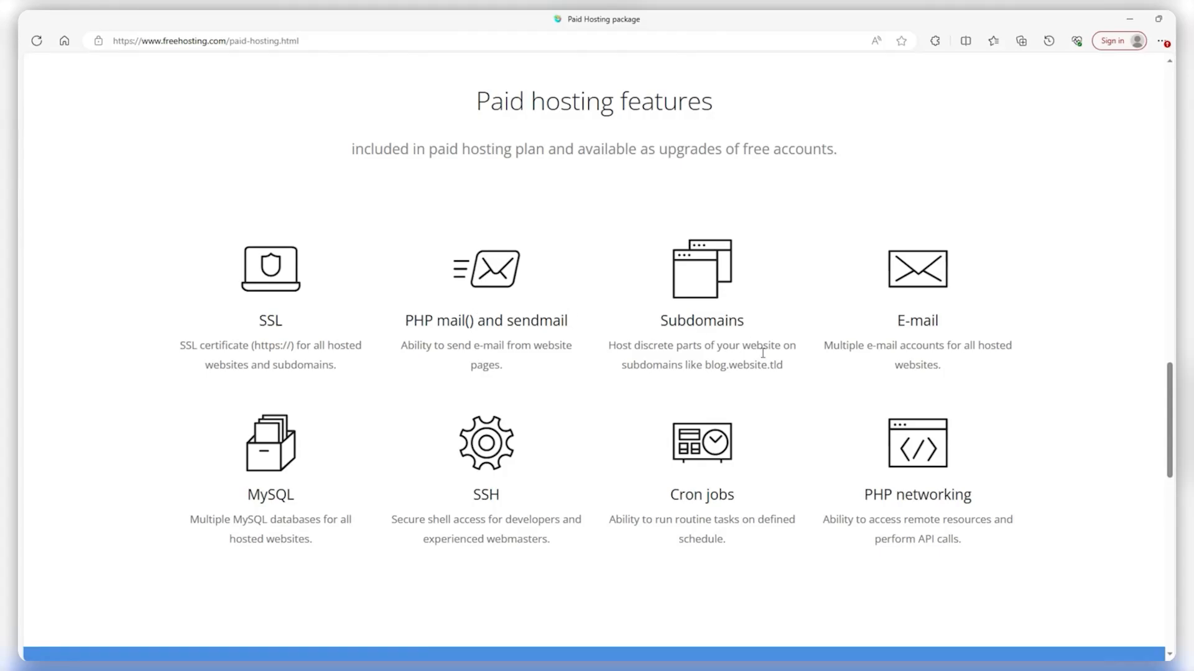
mouse_move(576, 221)
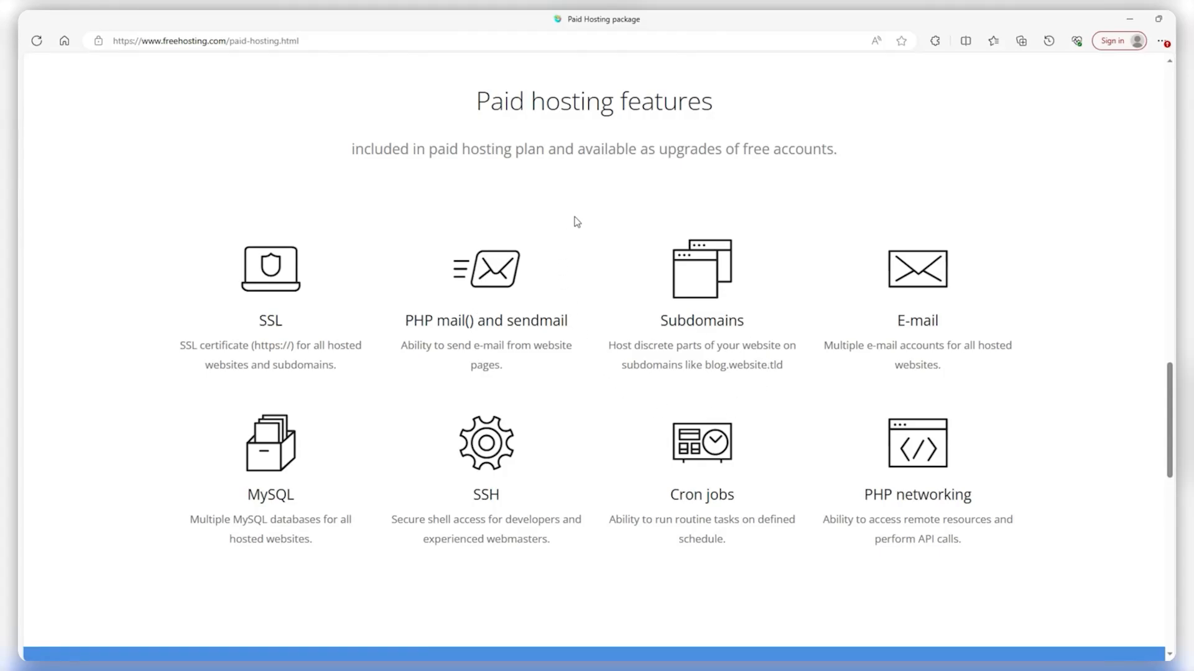
mouse_move(695, 233)
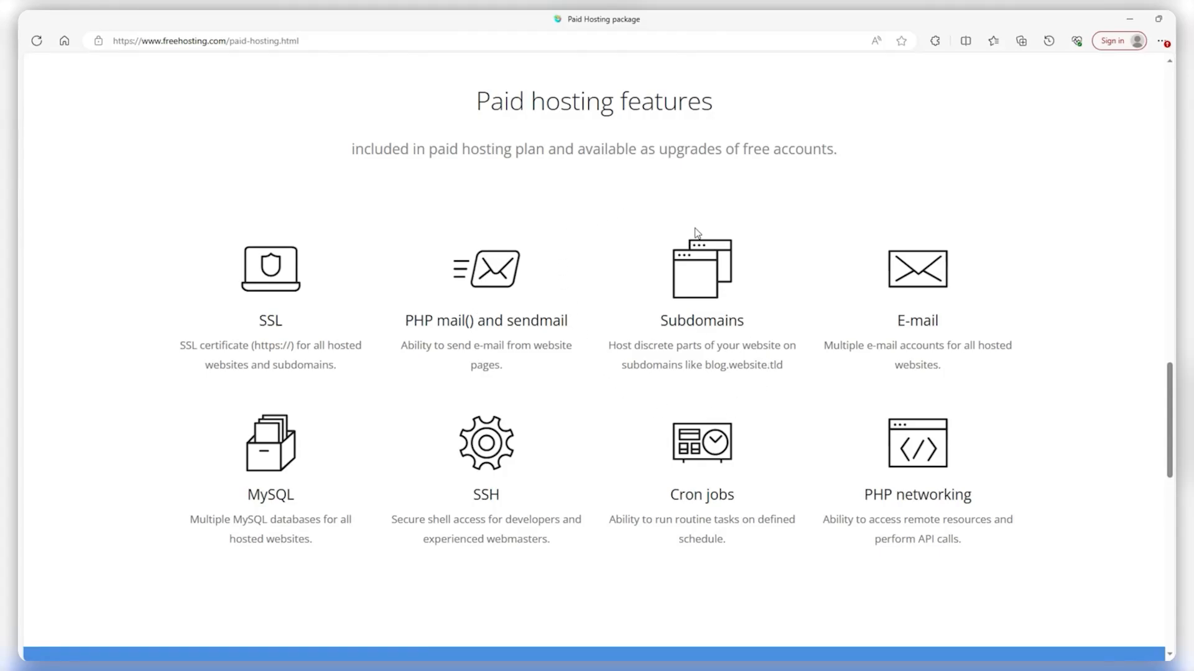
scroll("up", 3)
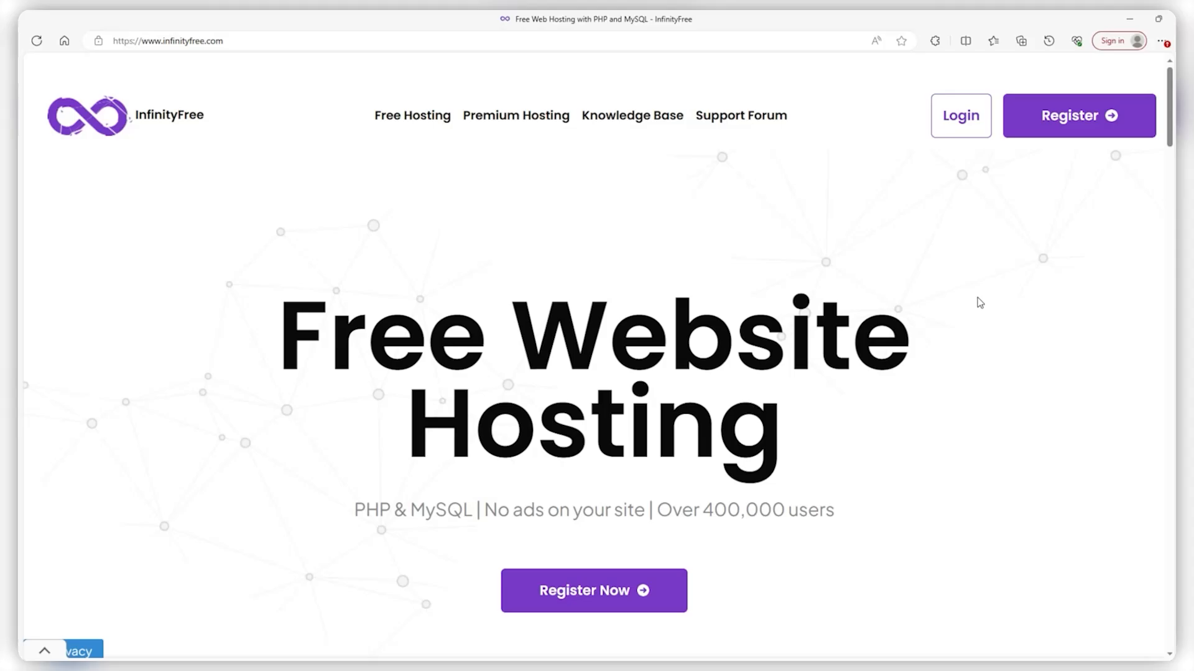
scroll("down", 3)
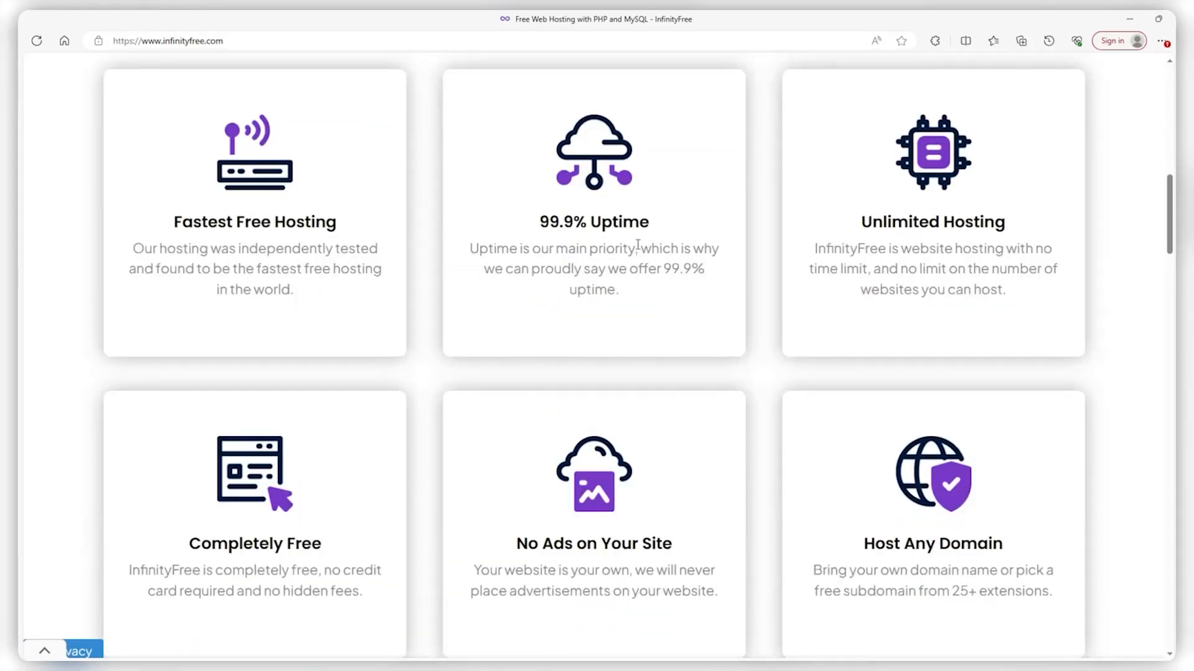
scroll("down", 3)
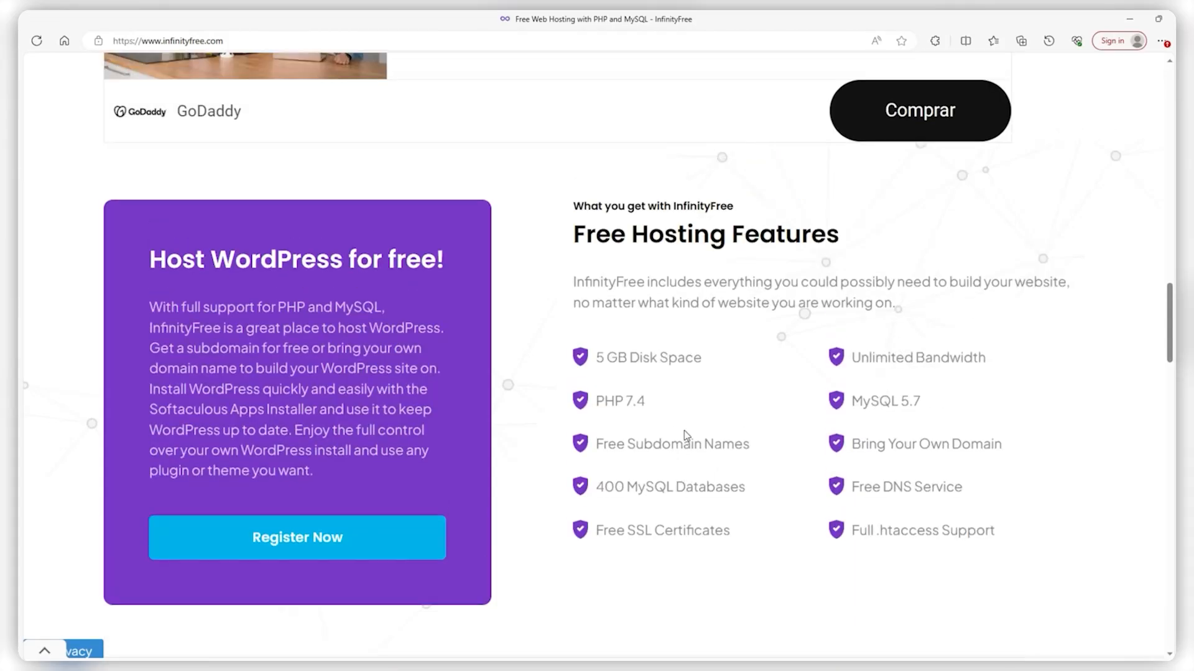
scroll("down", 3)
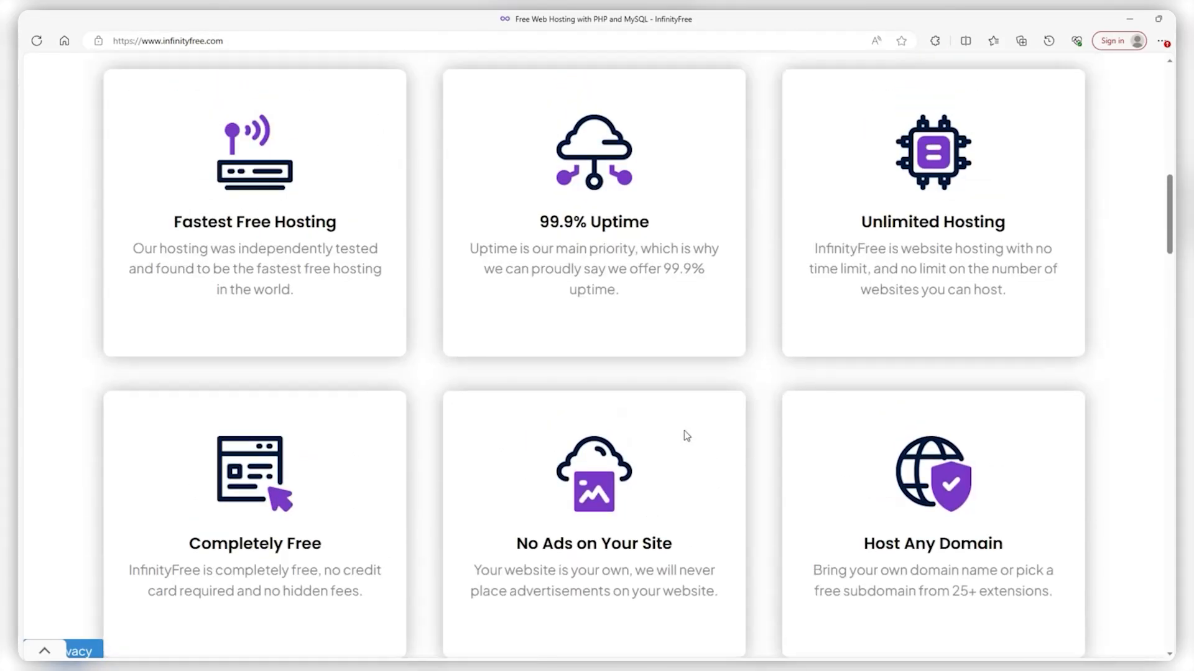
scroll("up", 3)
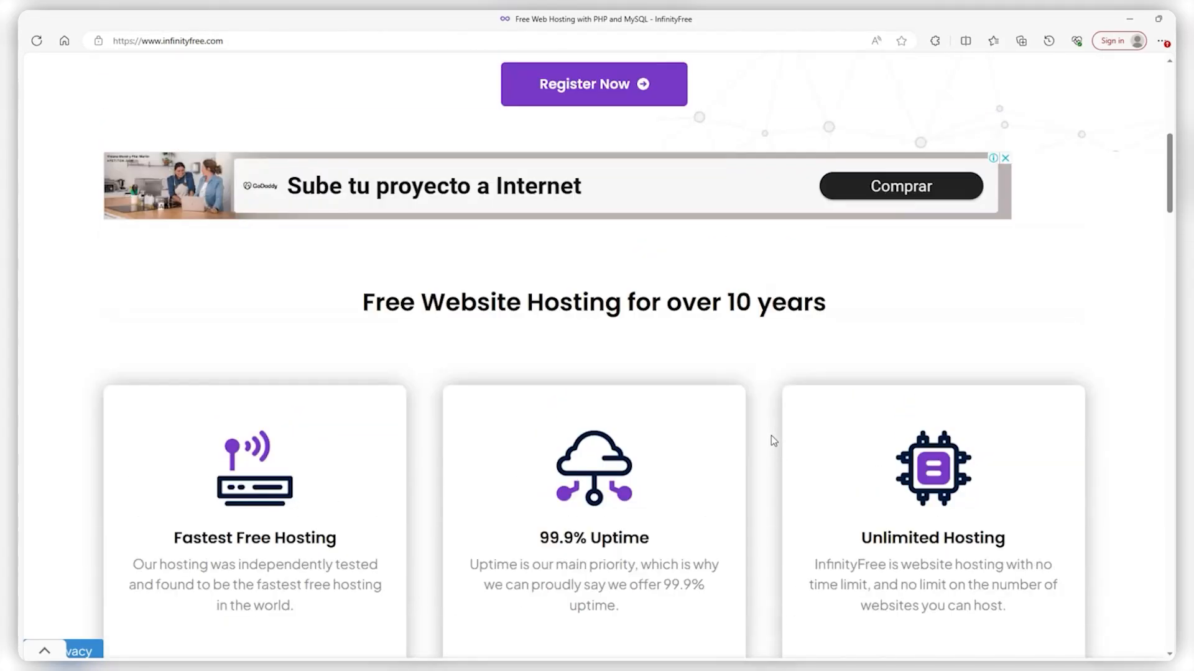
scroll("up", 3)
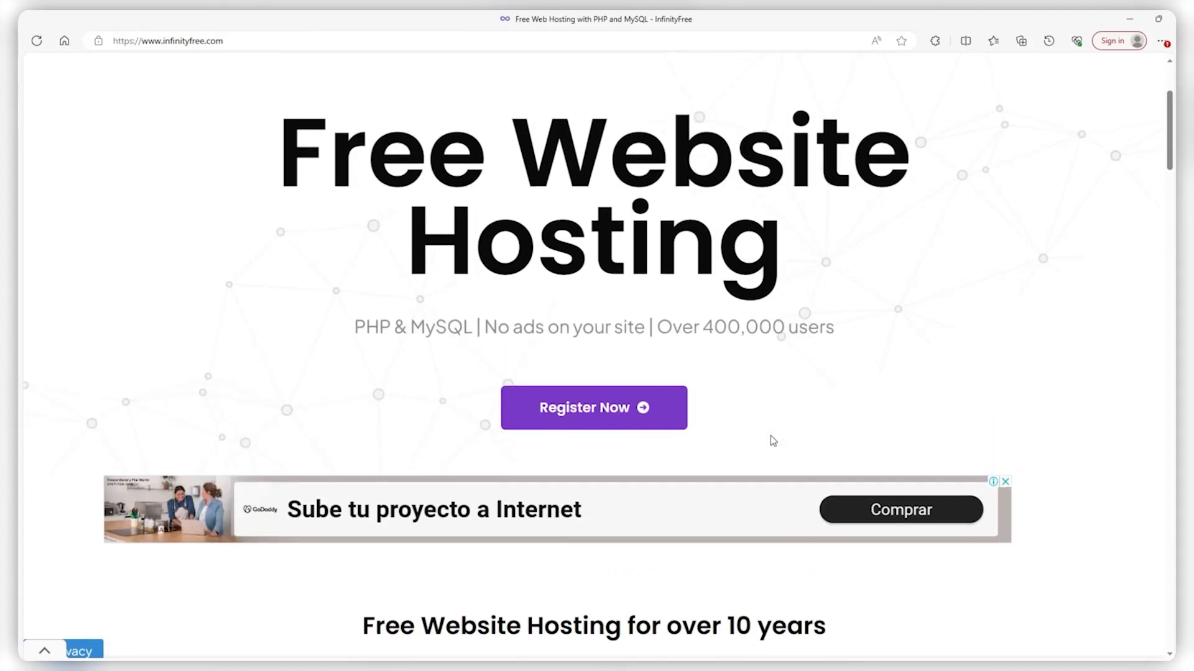
scroll("down", 3)
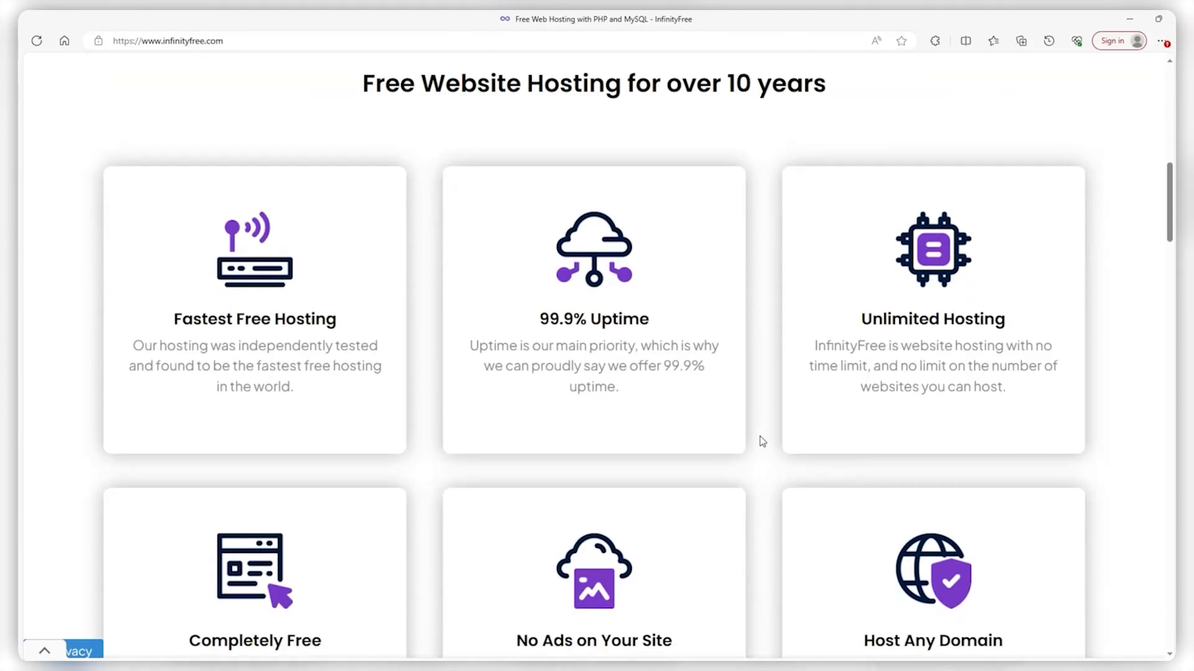
scroll("down", 3)
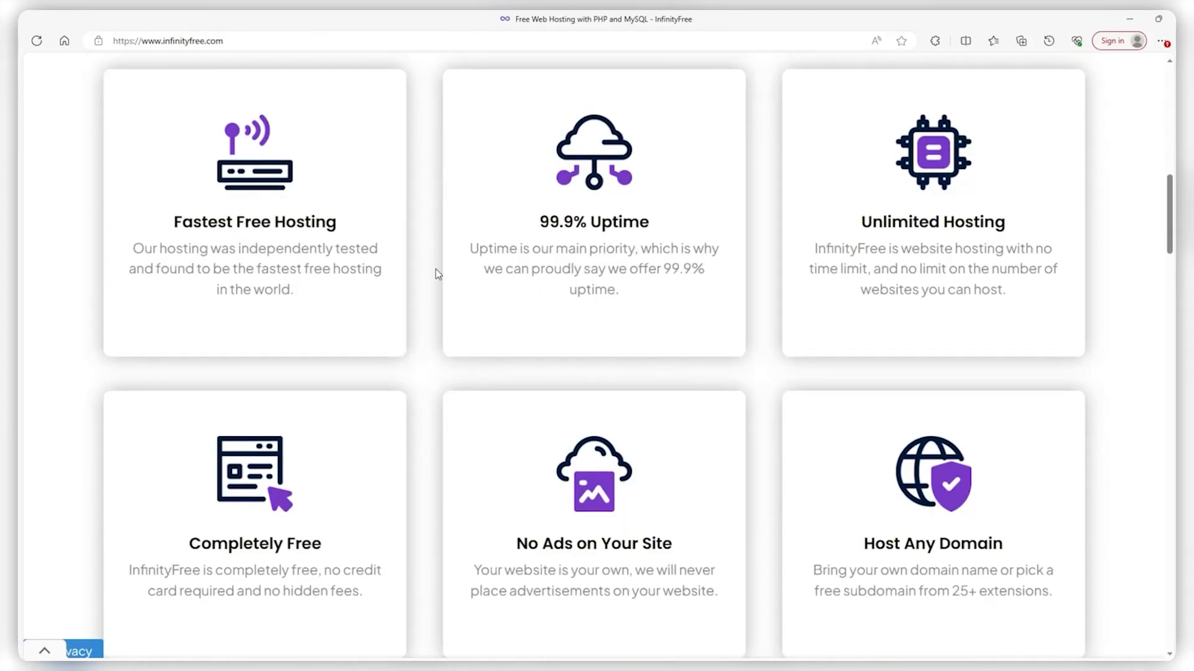
mouse_move(477, 314)
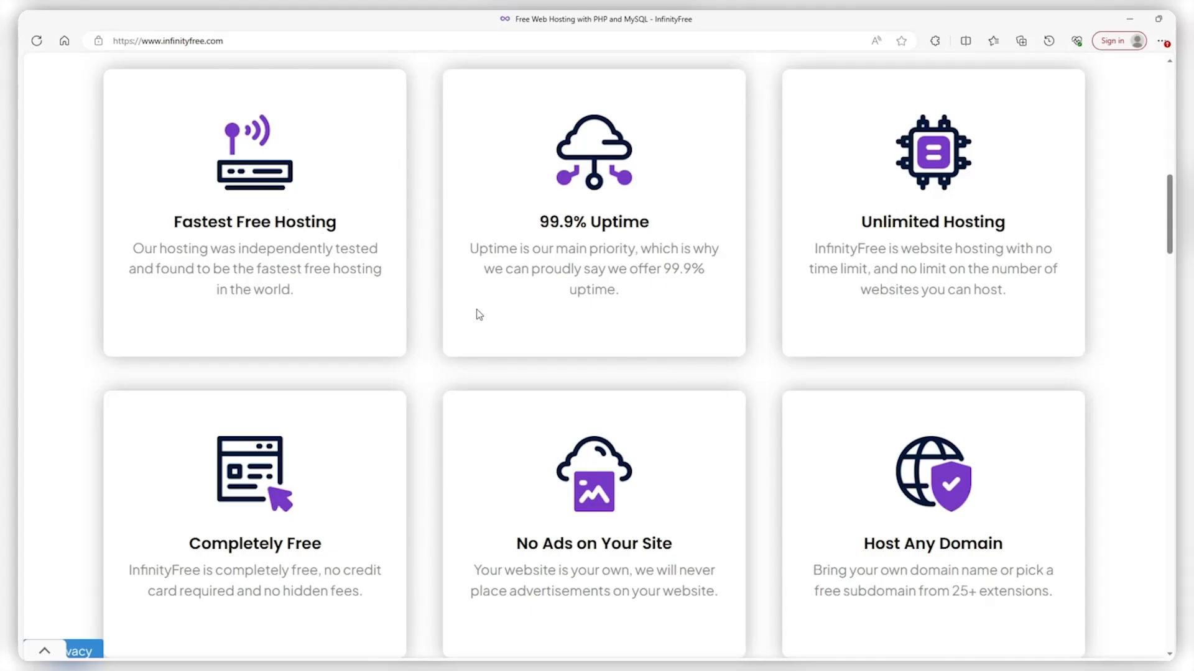
mouse_move(814, 311)
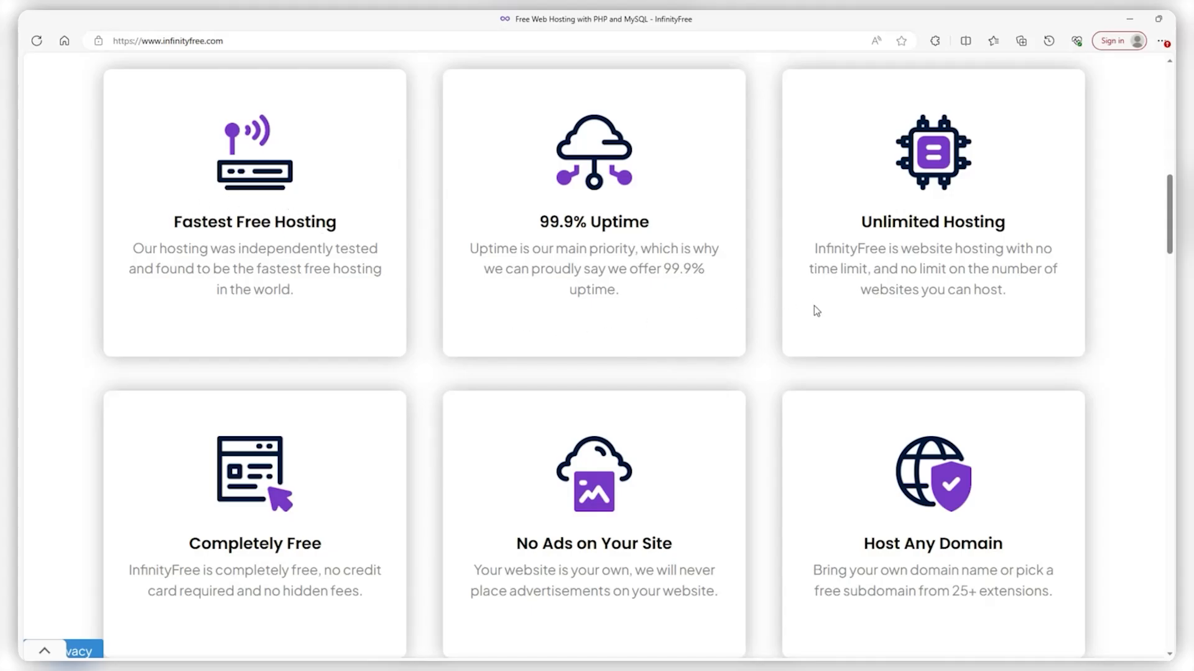
scroll("down", 3)
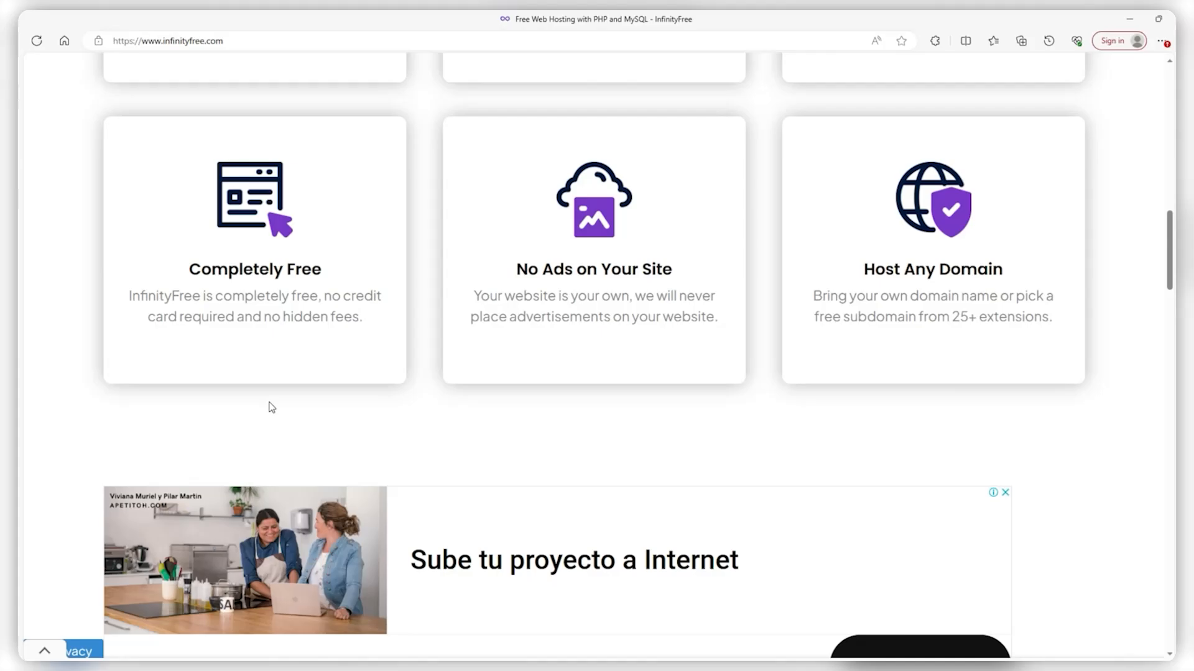
scroll("down", 3)
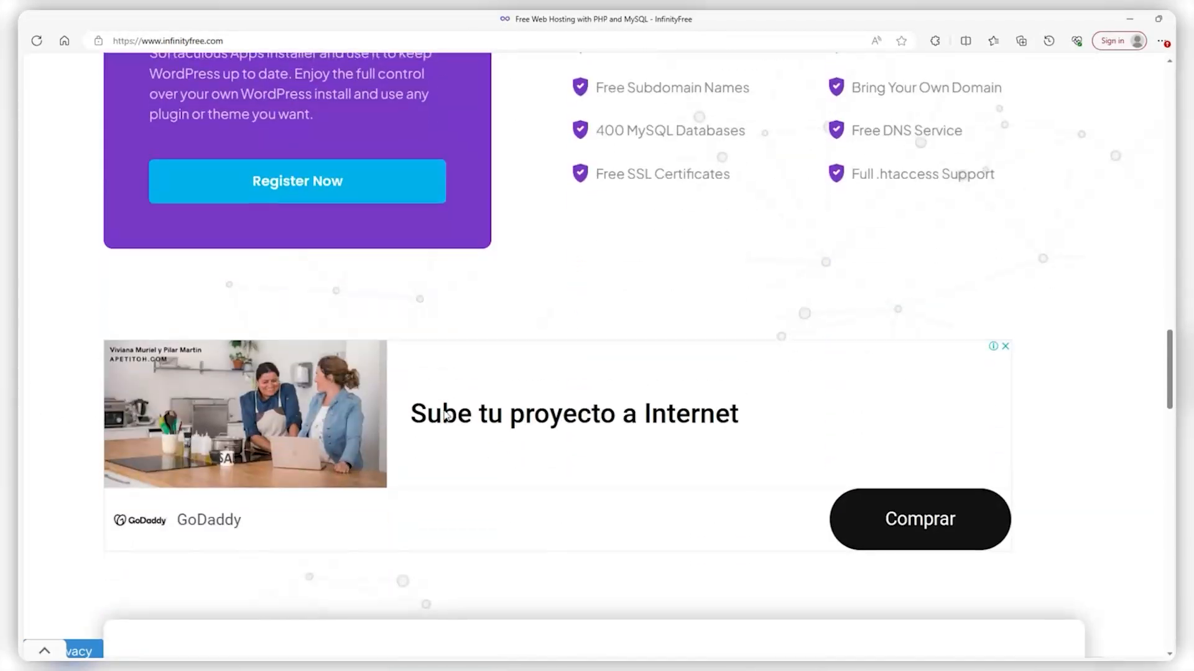
scroll("down", 3)
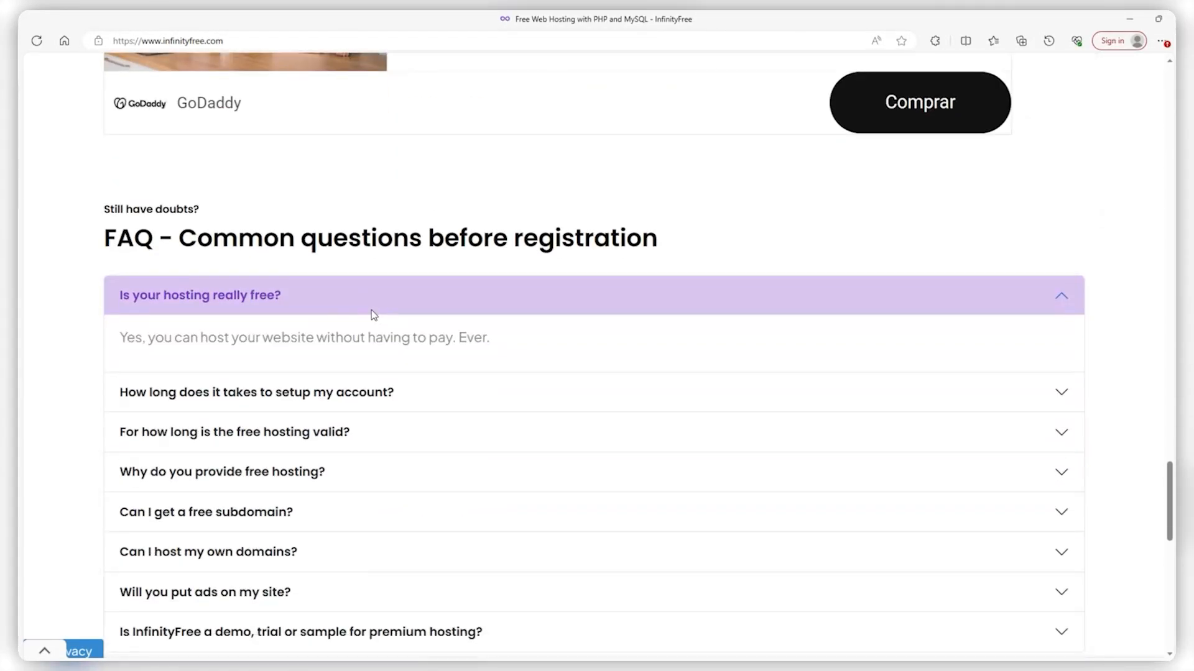
scroll("down", 3)
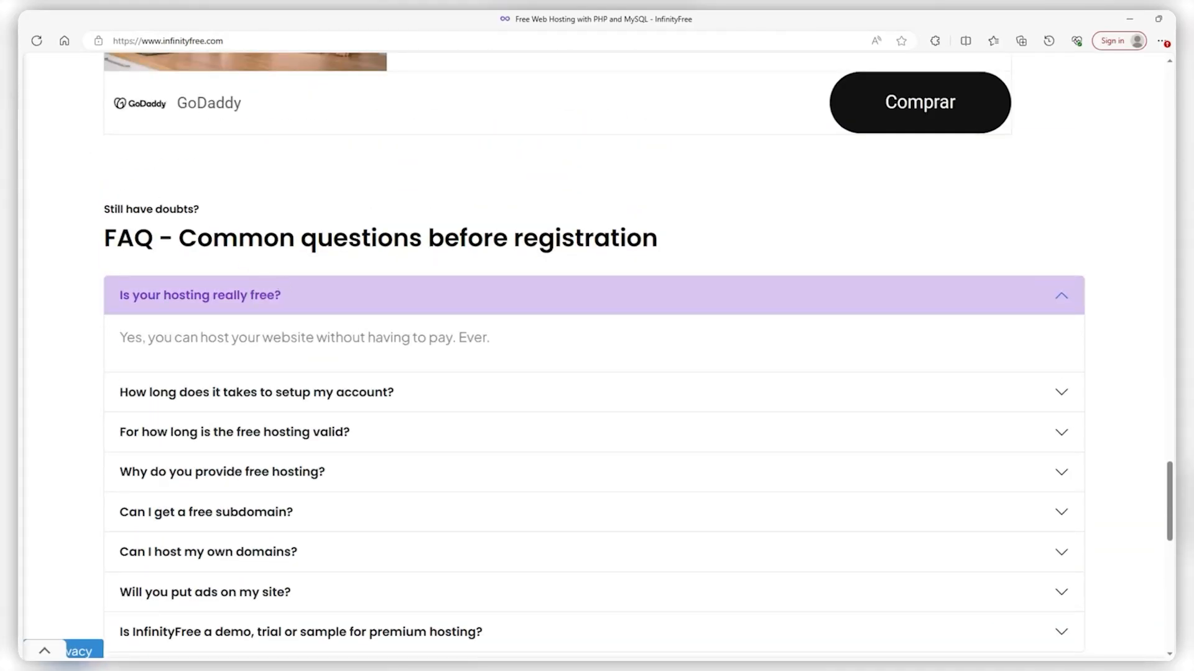
left_click(76, 650)
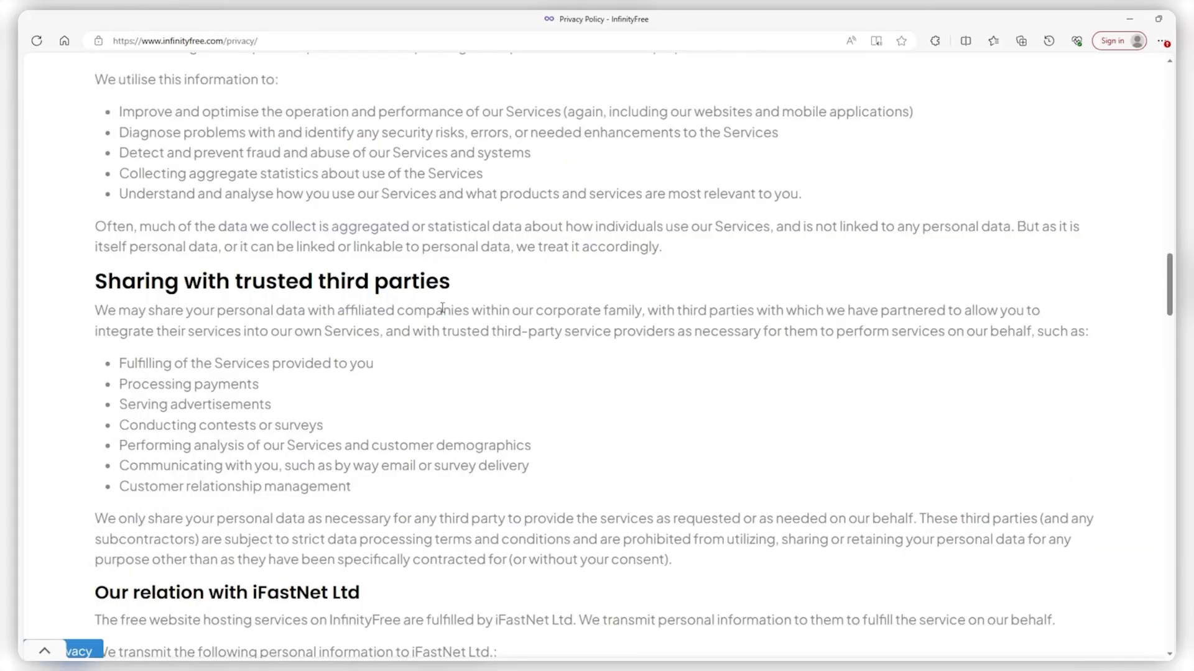
mouse_move(642, 411)
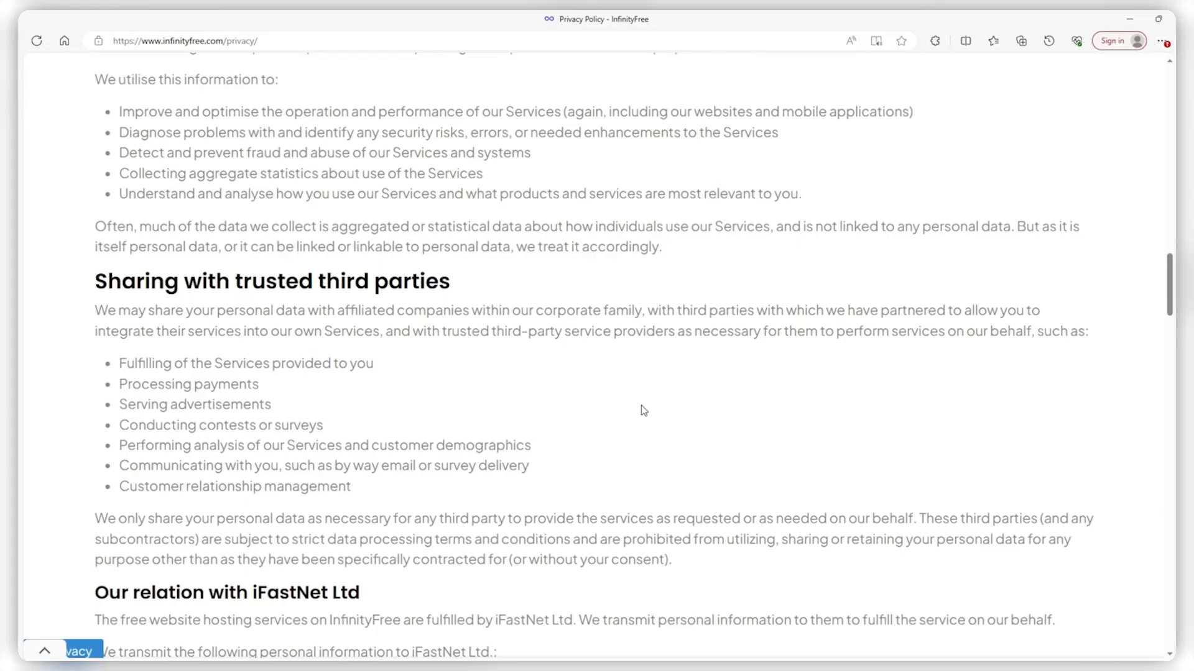
mouse_move(660, 419)
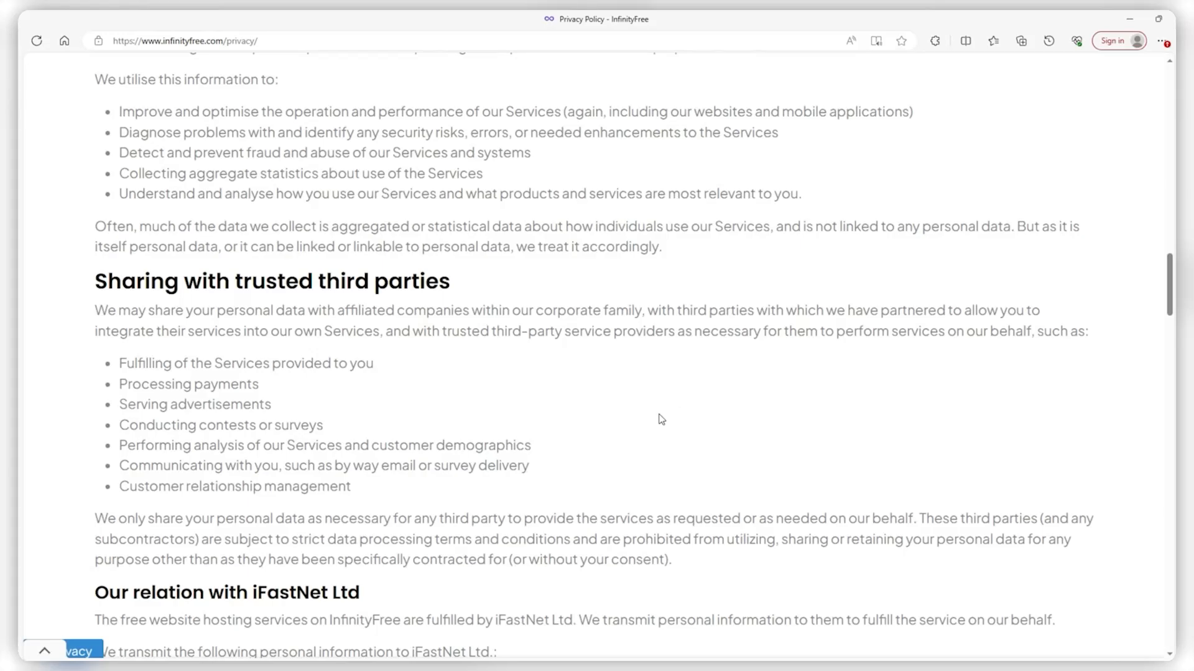
mouse_move(401, 415)
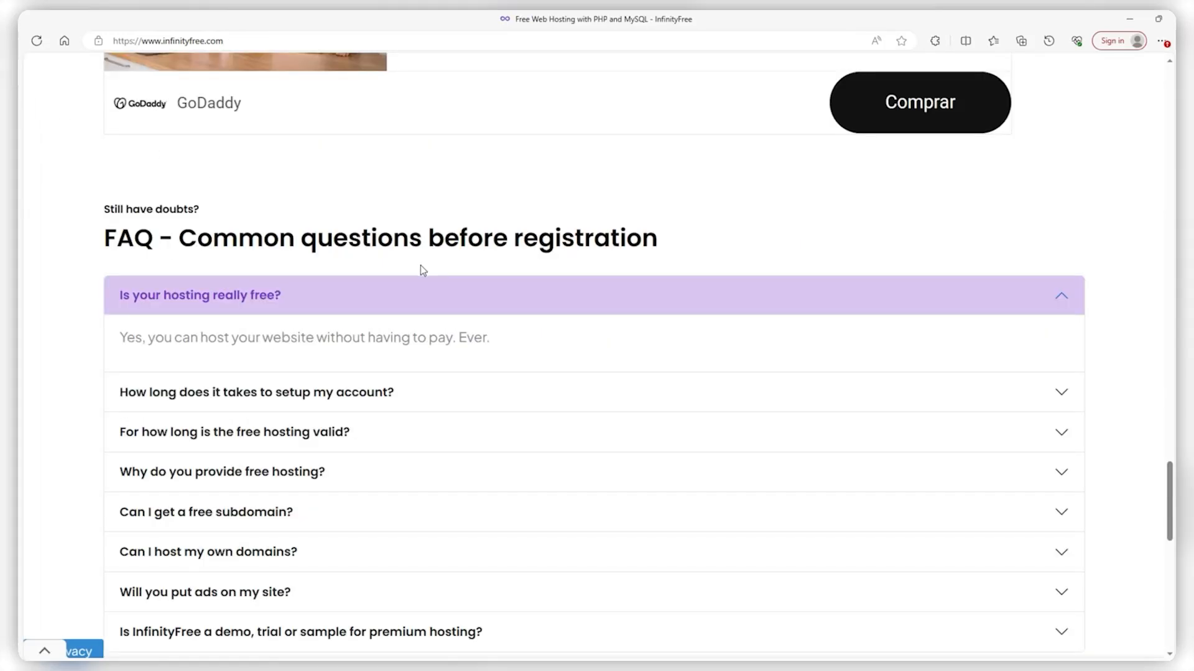
scroll("up", 3)
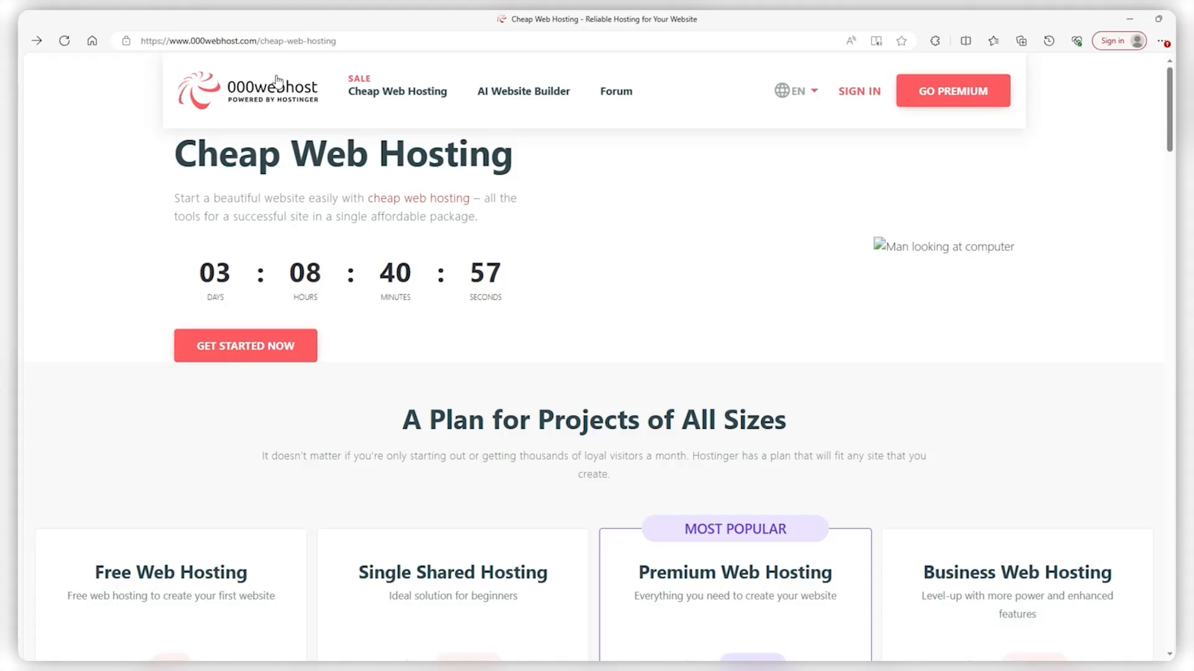
mouse_move(642, 235)
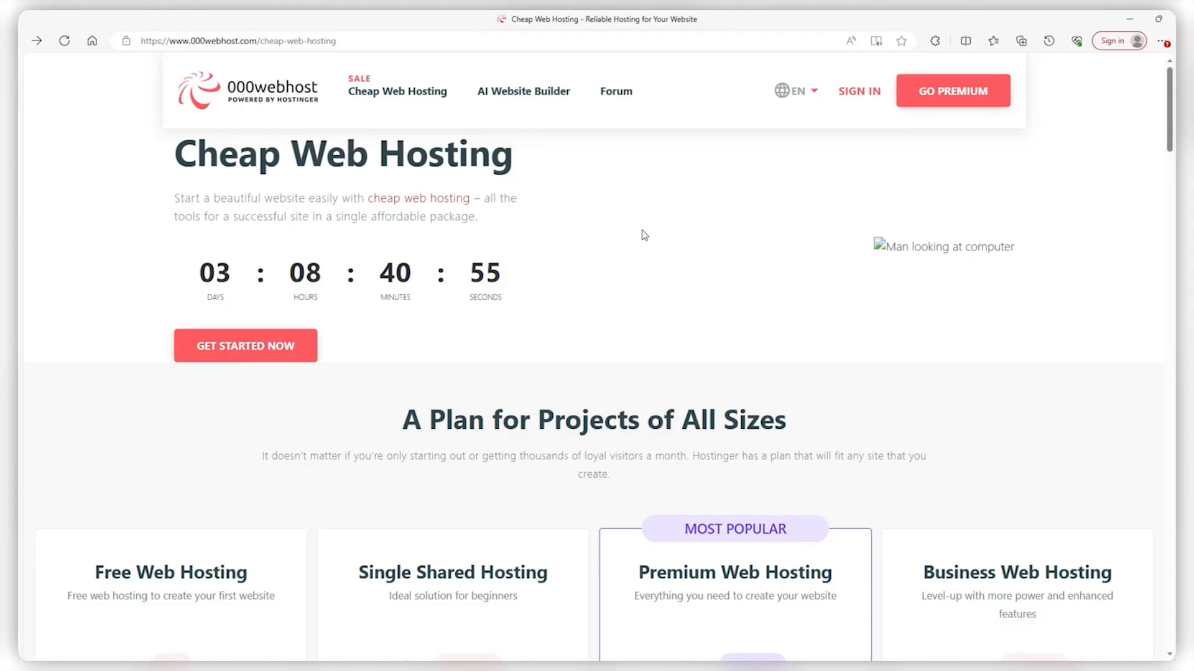
mouse_move(266, 138)
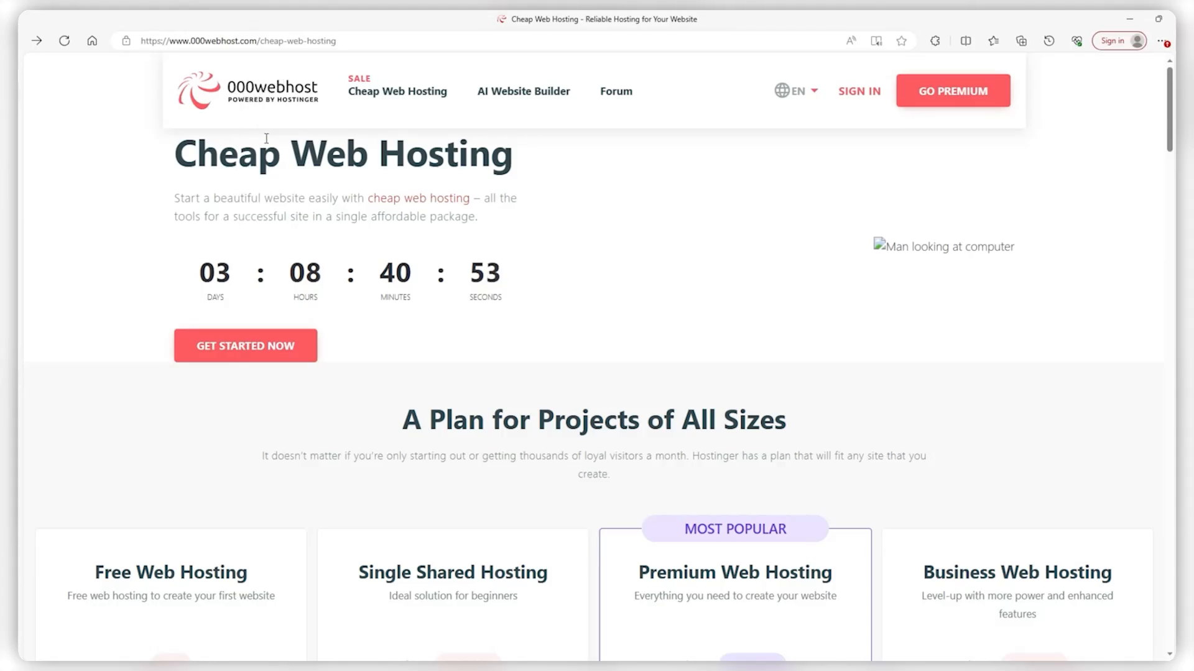
Step: Scroll through 000webhost's cheap web hosting plan cards comparing free and paid plans
scroll("down", 3)
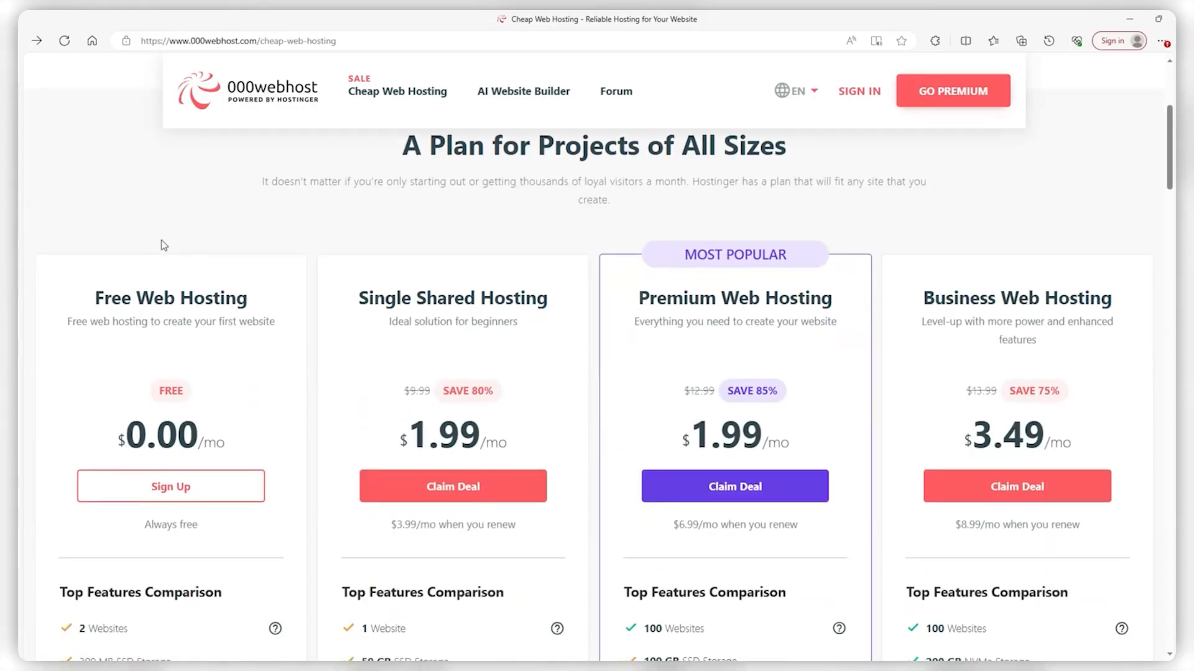
scroll("down", 3)
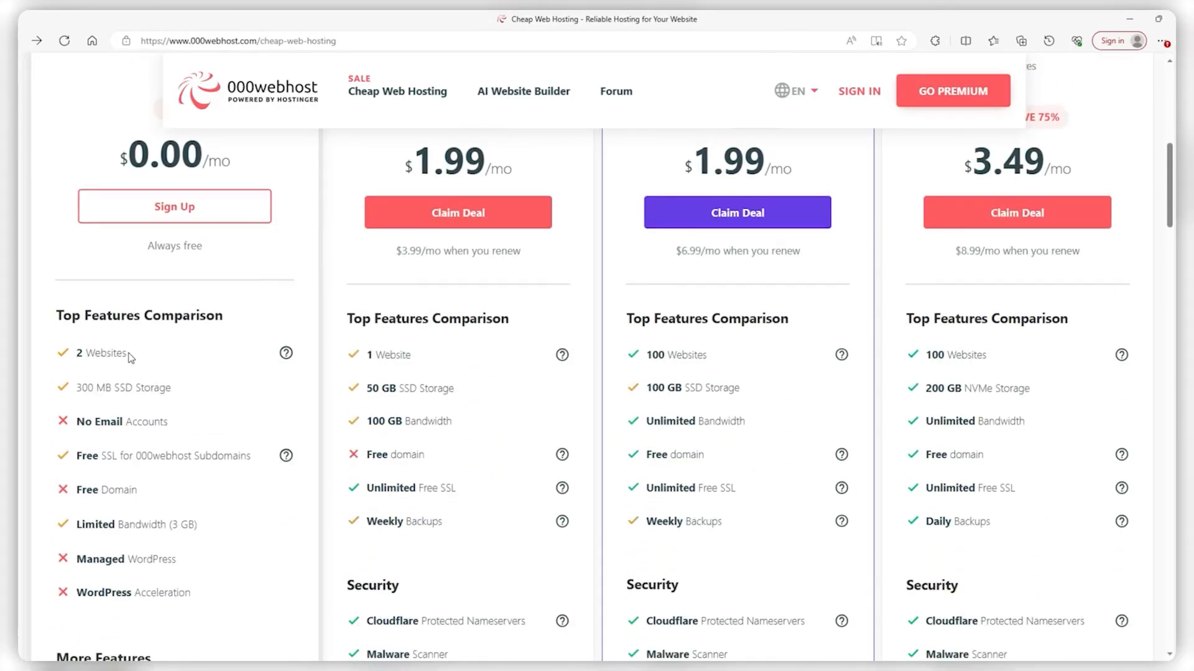
scroll("down", 3)
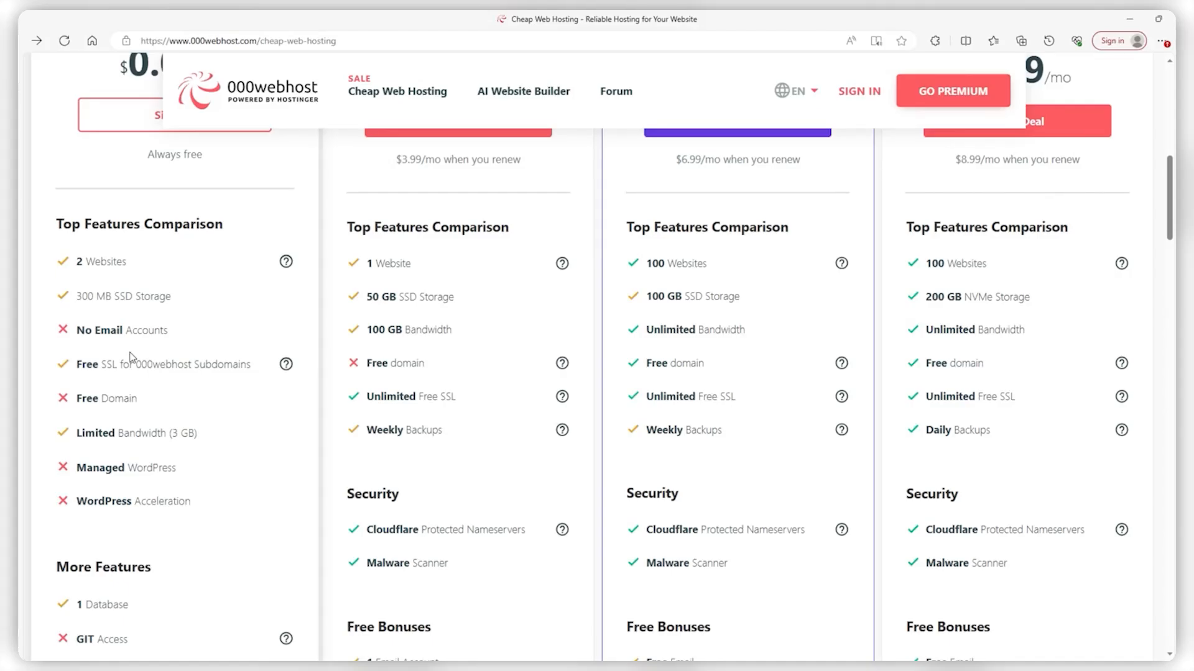
scroll("up", 3)
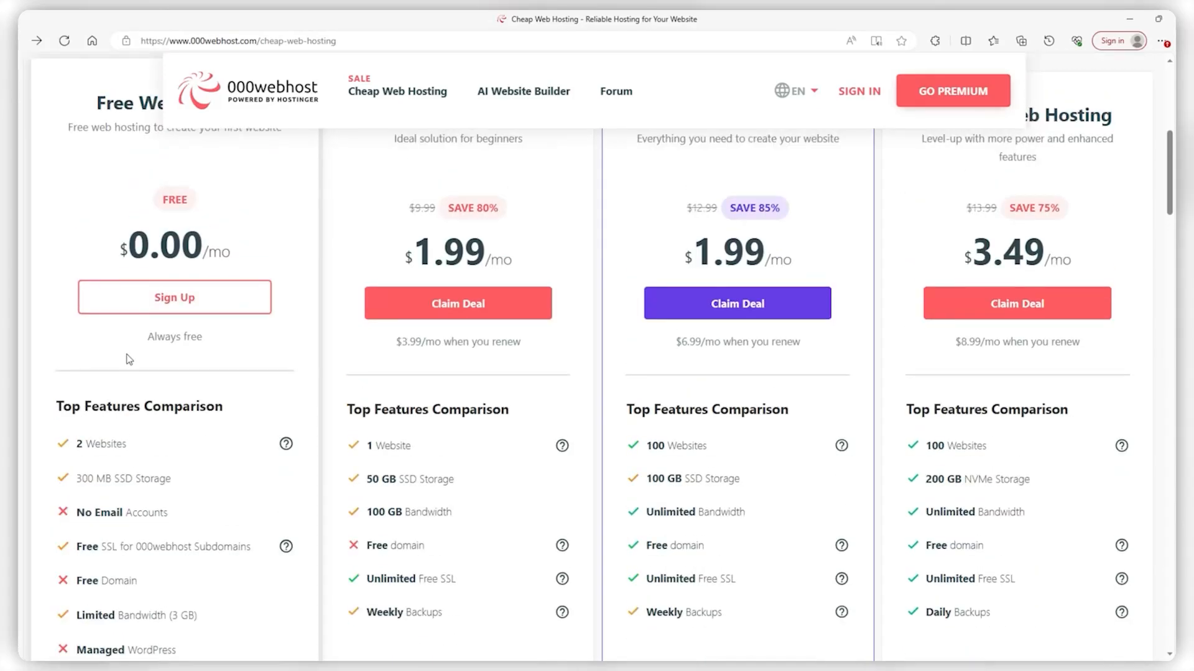
Step: Highlight the free plan's 300 MB SSD Storage and continue to the beginner-hosting section
scroll("down", 3)
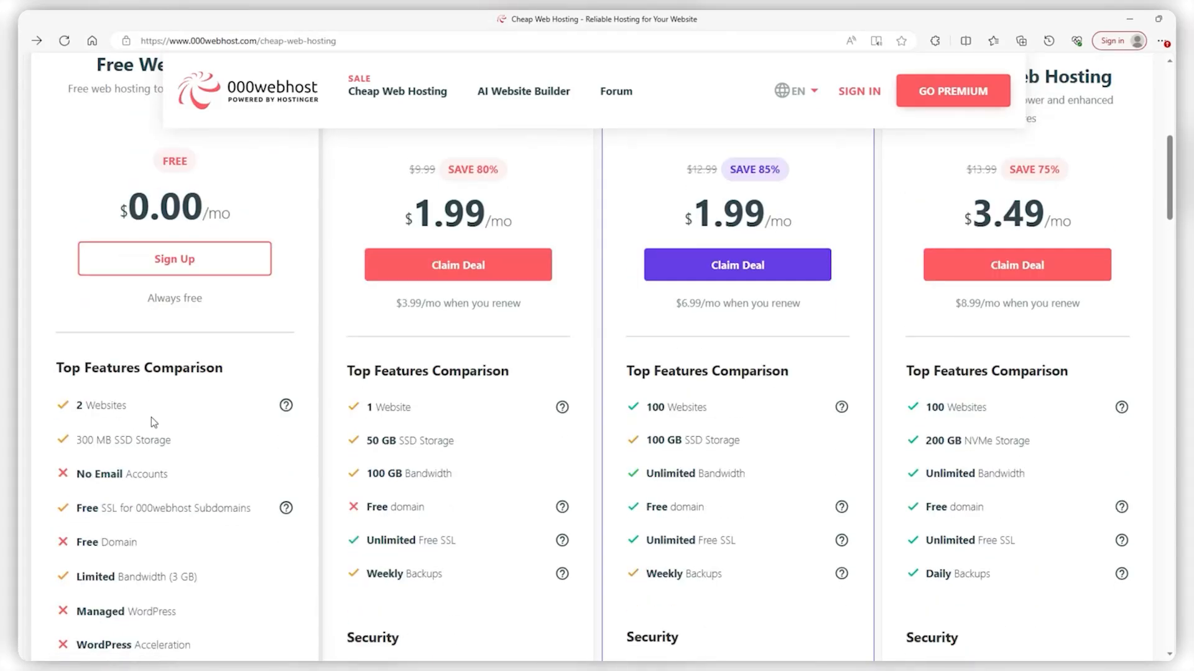
scroll("down", 3)
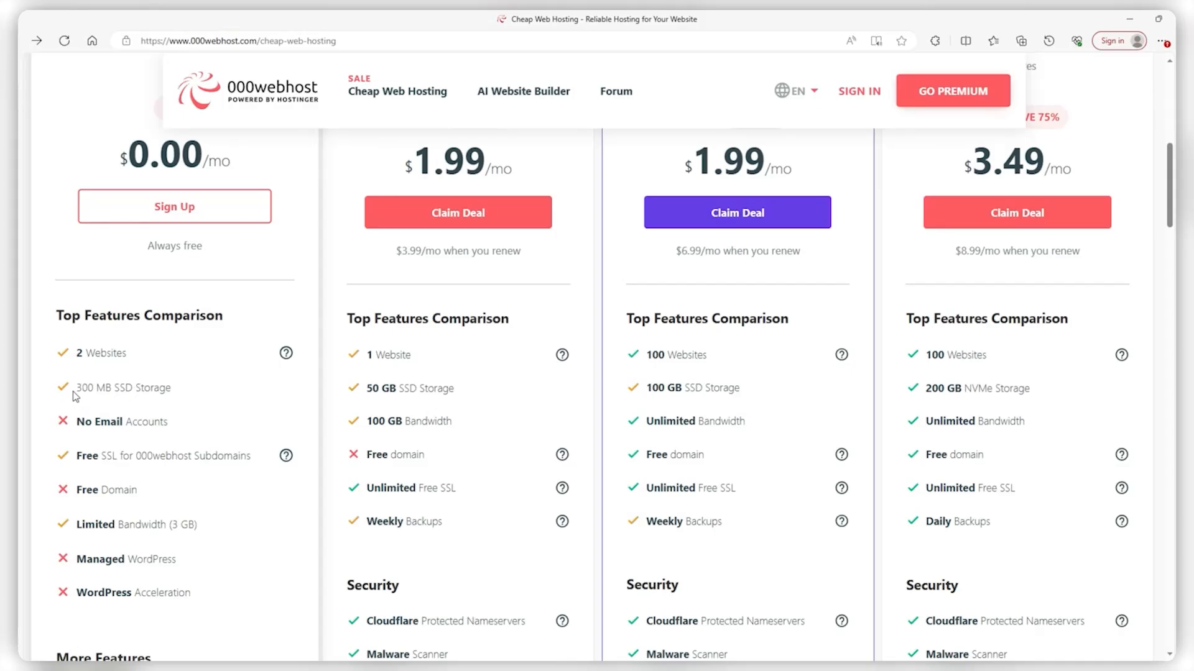
double_click(120, 388)
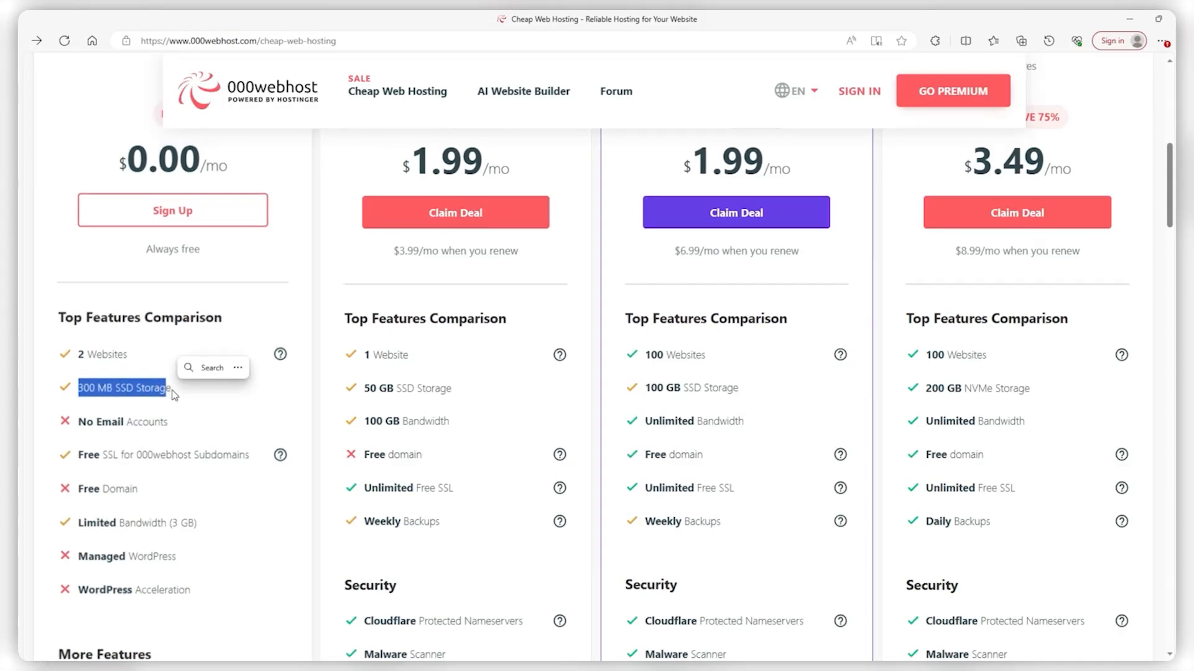
scroll("down", 3)
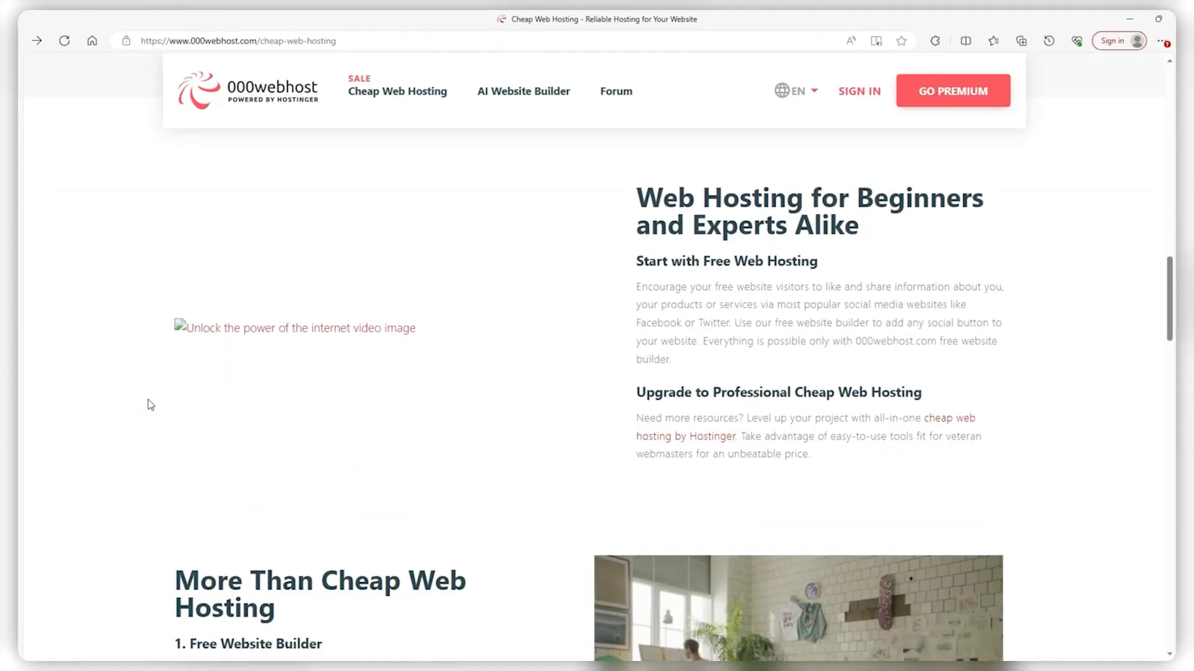
Step: Scroll back up to 000webhost's pricing table with Free, Single Shared, Premium and Business plans
scroll("down", 3)
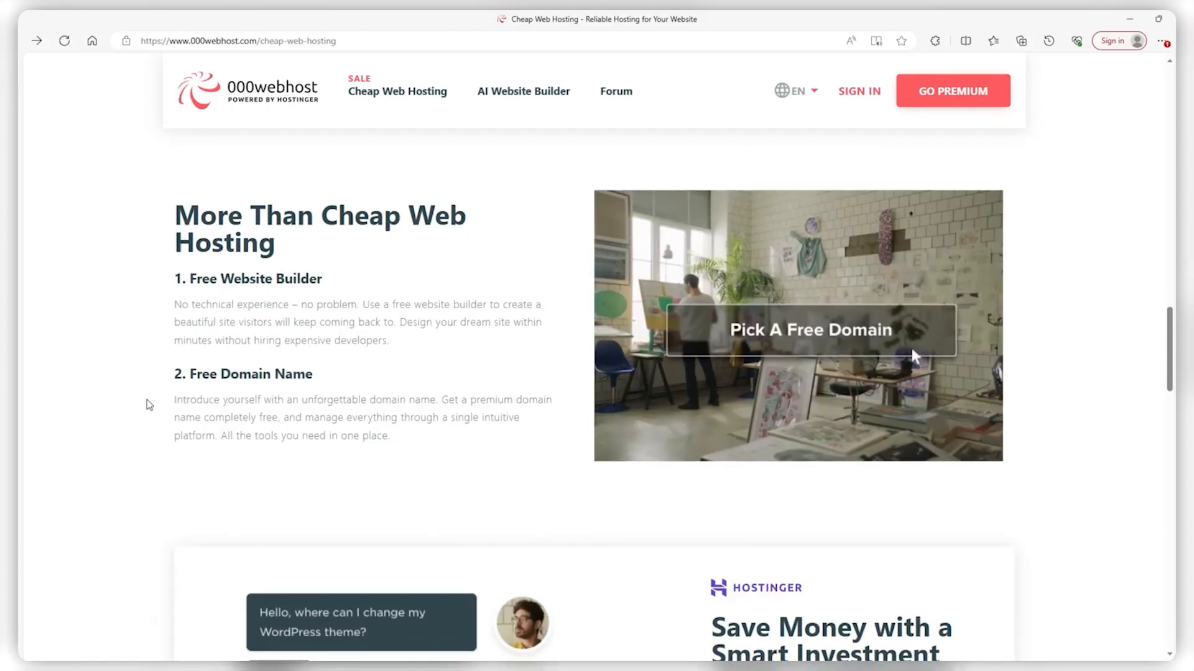
scroll("down", 3)
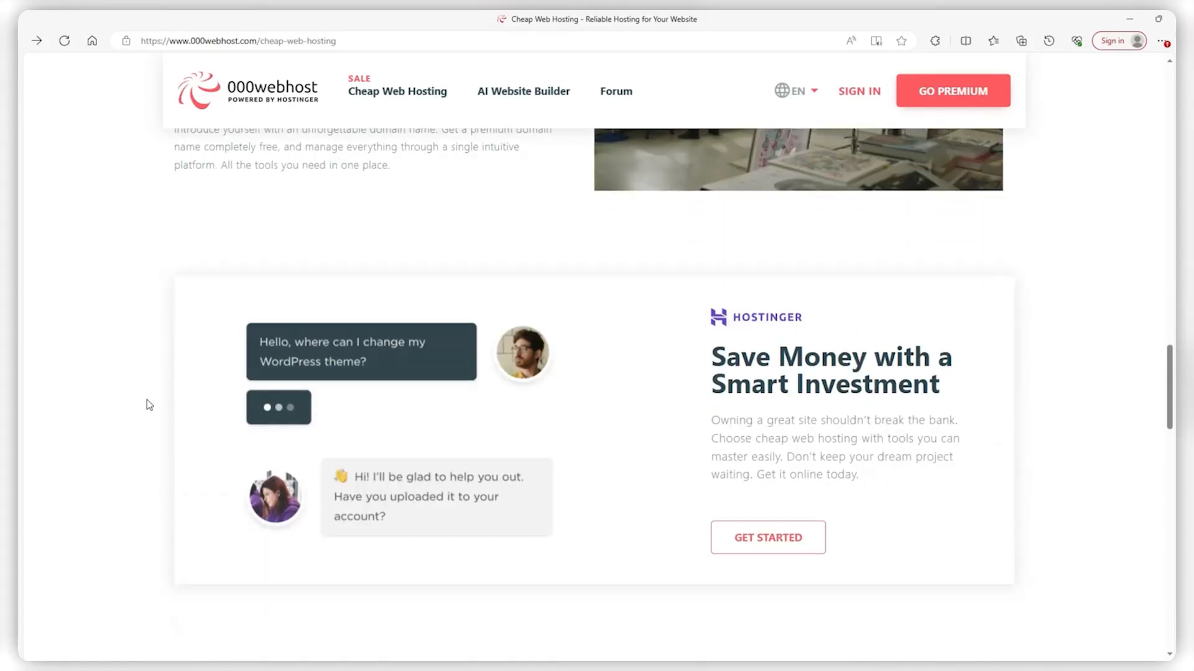
scroll("up", 3)
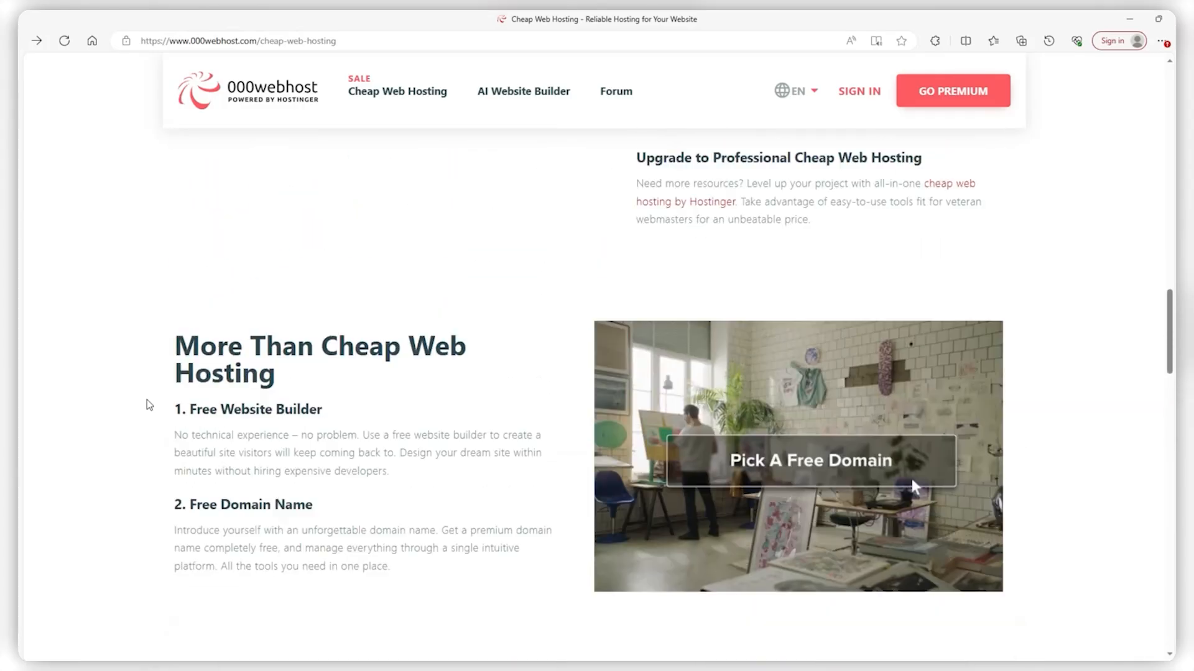
scroll("up", 3)
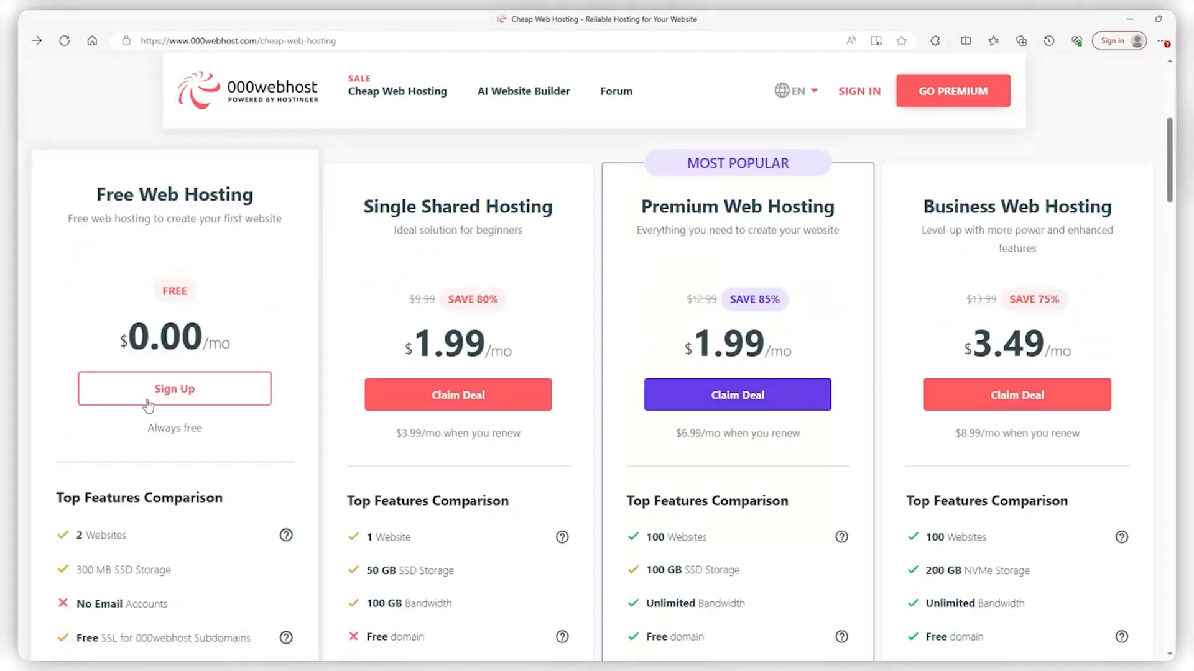
scroll("up", 3)
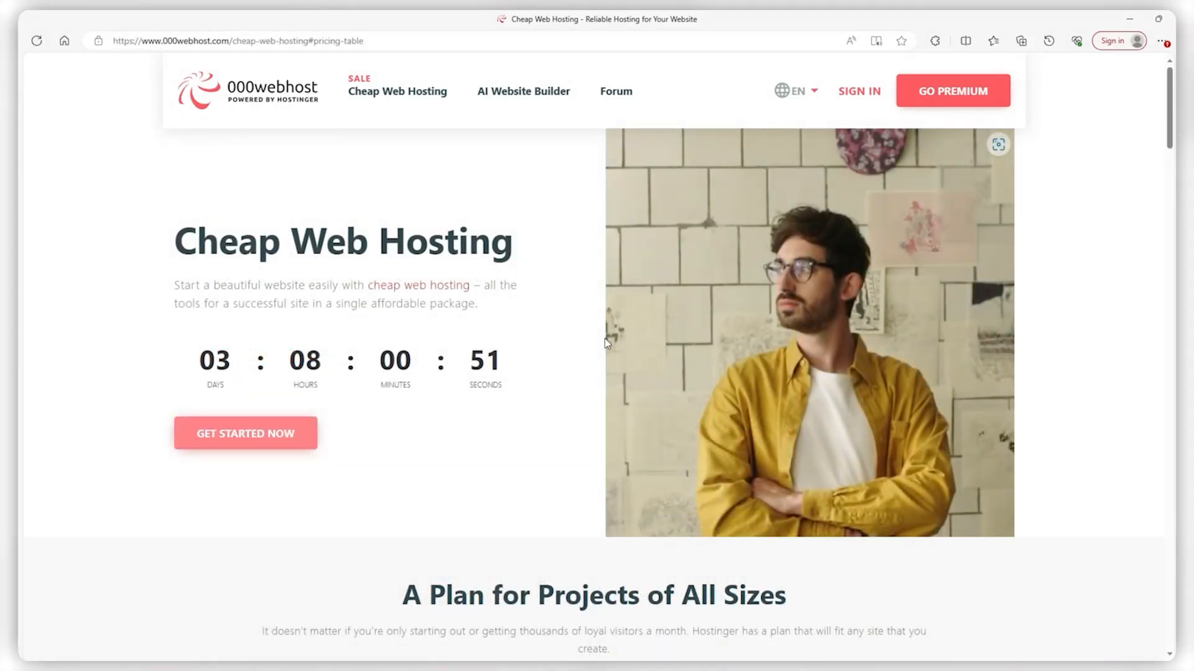
mouse_move(937, 364)
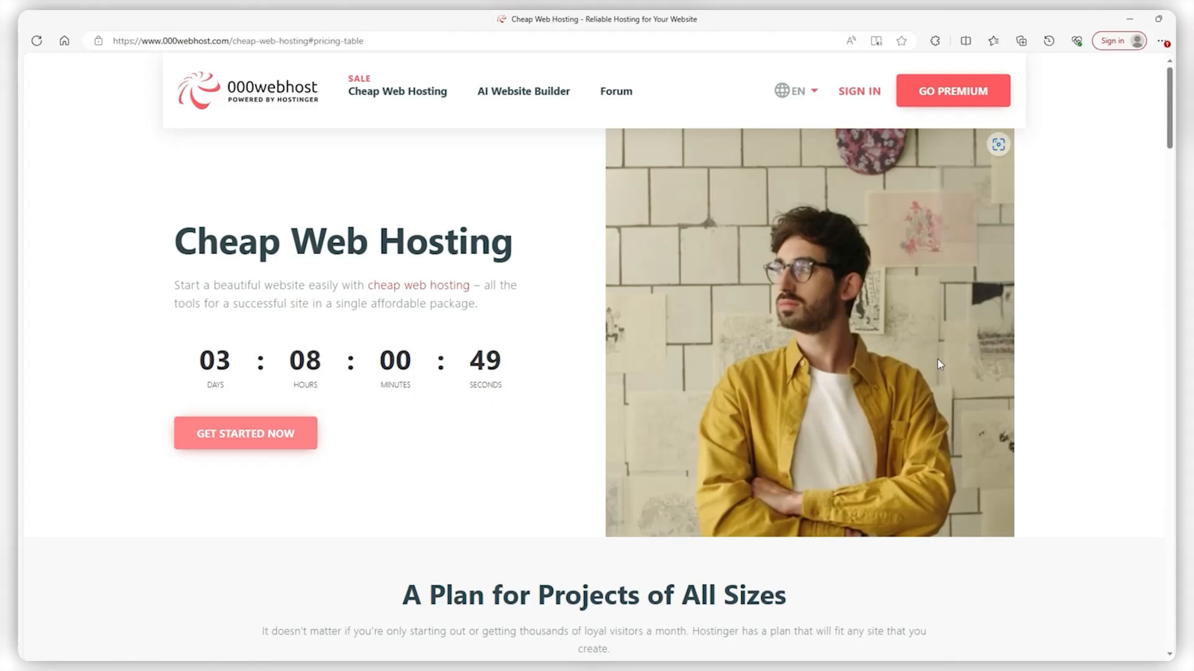
mouse_move(796, 383)
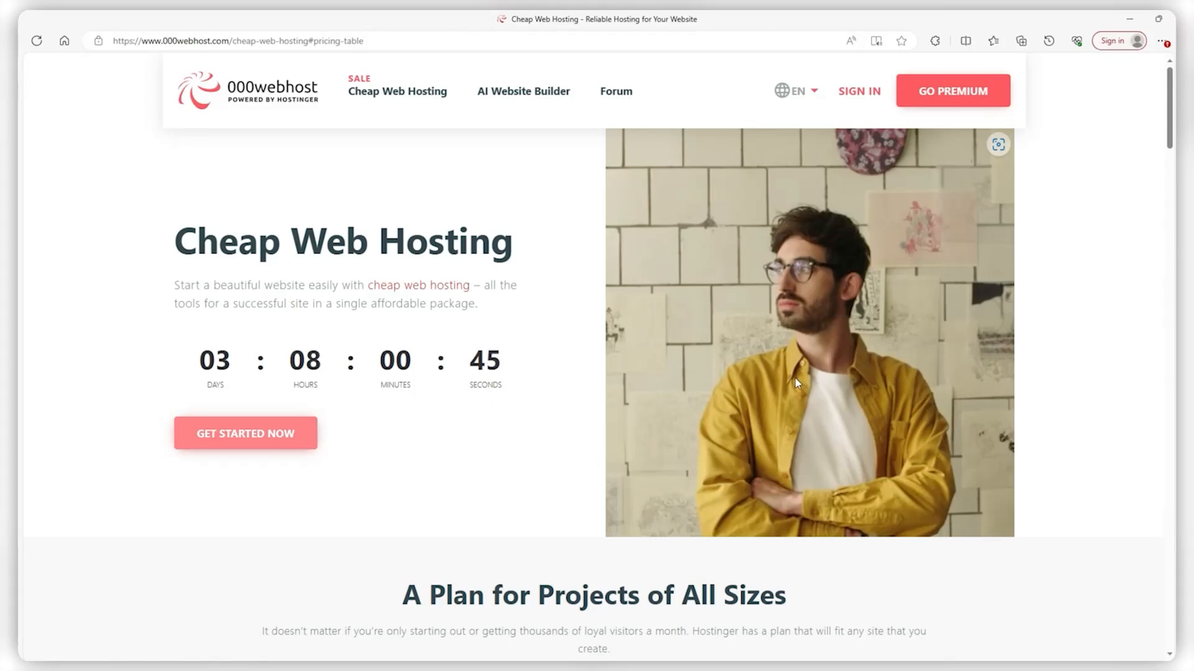
mouse_move(617, 208)
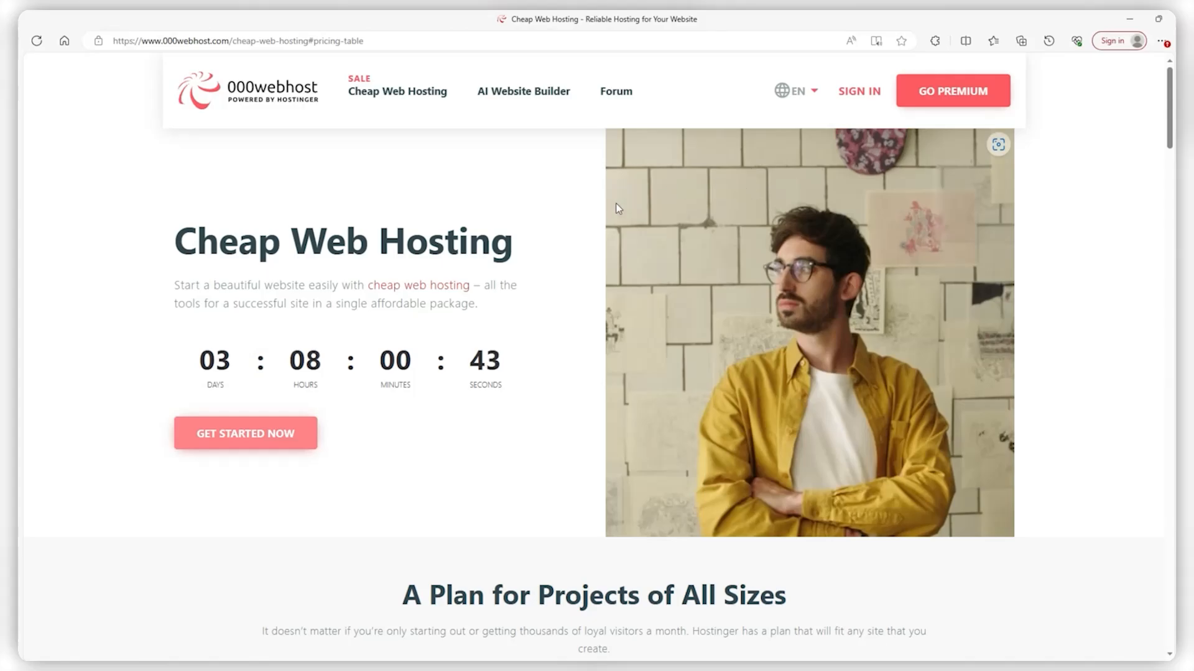
Step: Compare the InfinityFree and 000webhost pages side by side before moving to Hostinger
scroll("down", 3)
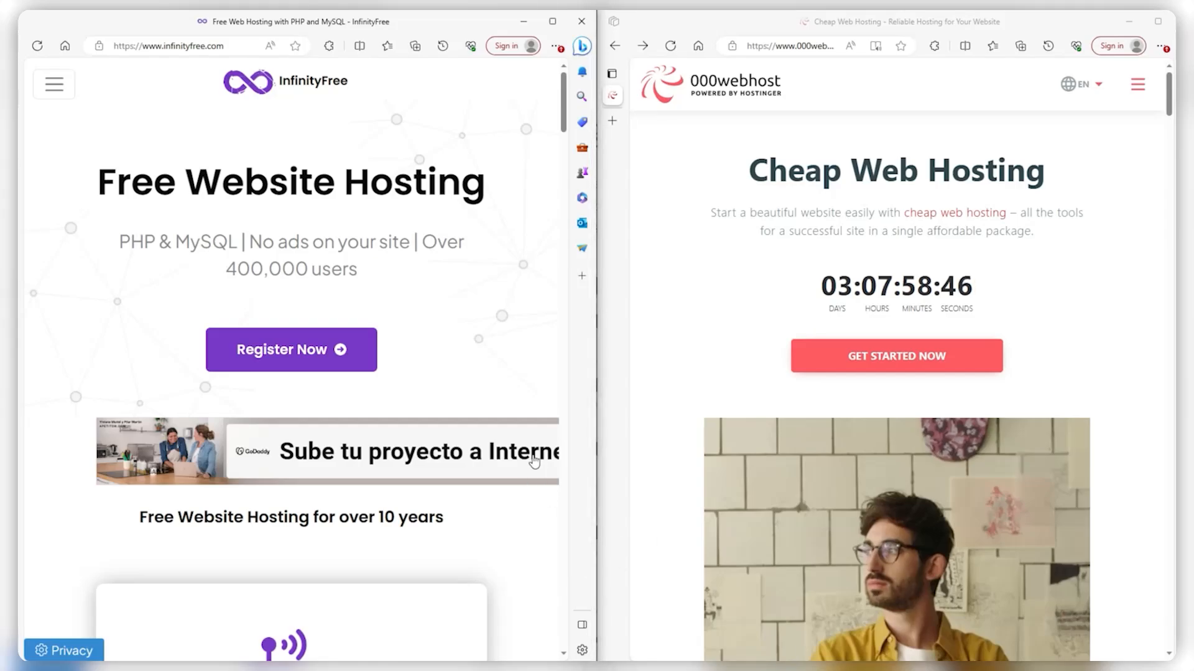
mouse_move(457, 372)
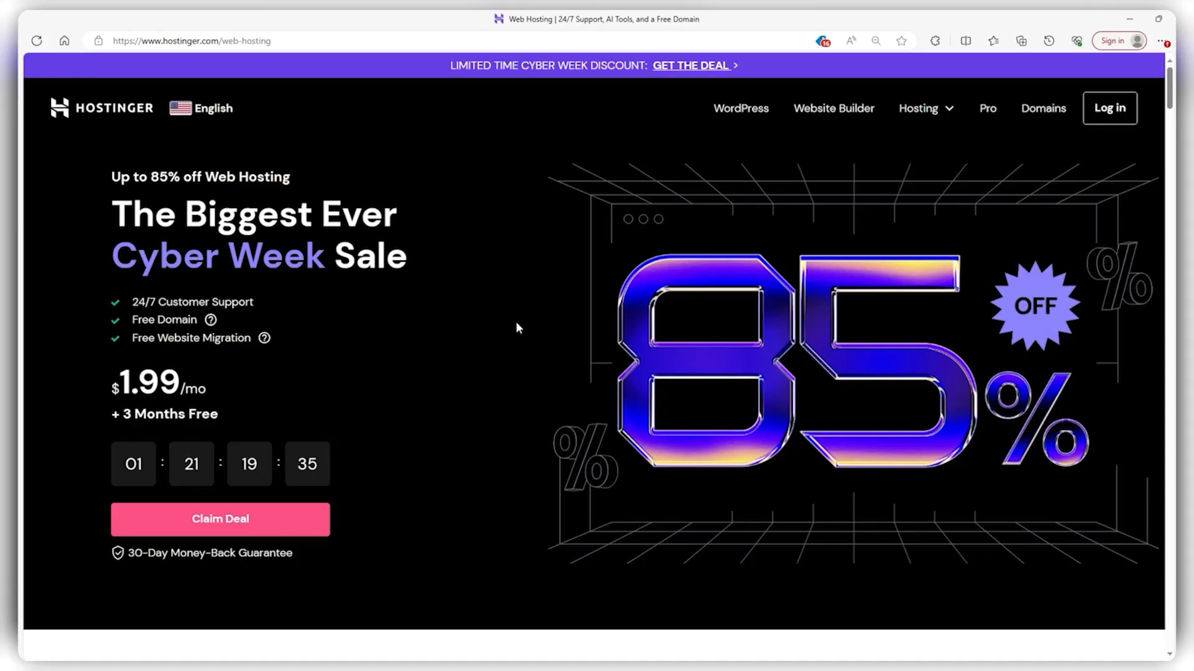
Step: Scroll Hostinger's web hosting page to the pricing cards with Add to Cart and Top Features
scroll("down", 3)
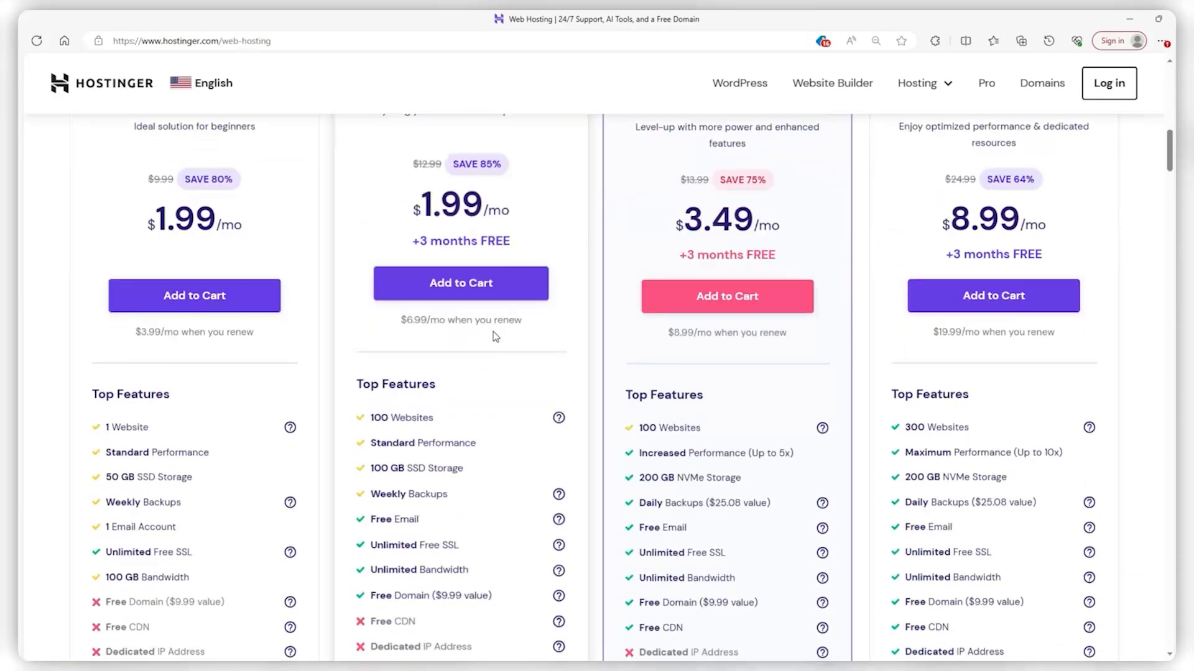
scroll("down", 3)
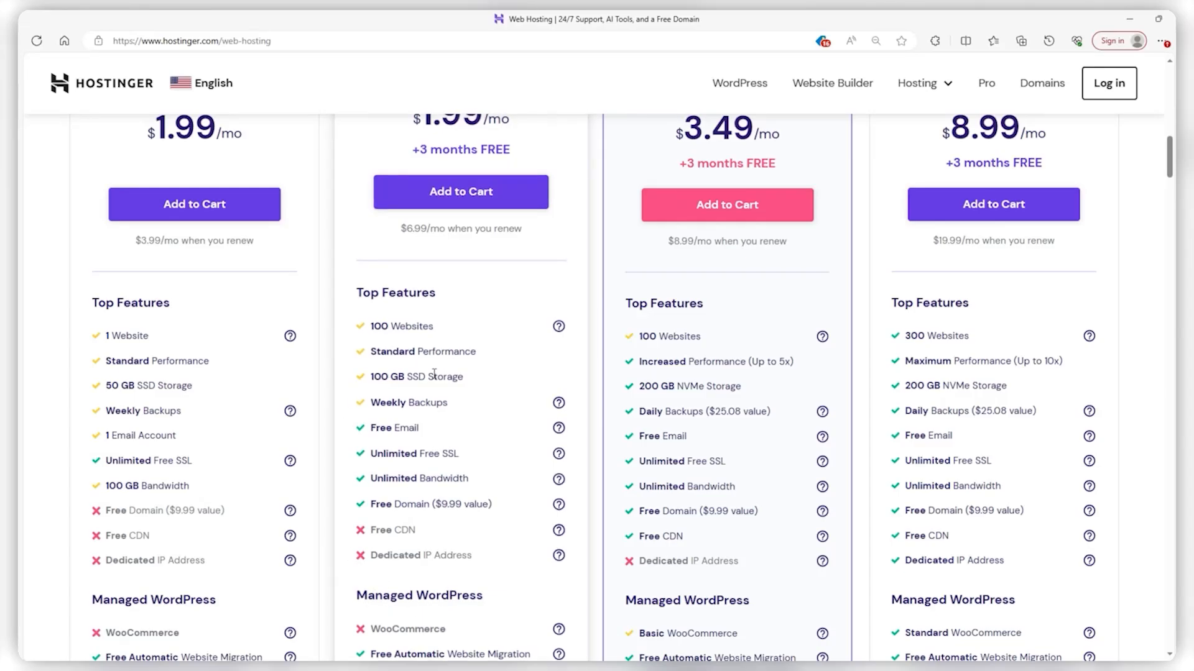
scroll("up", 3)
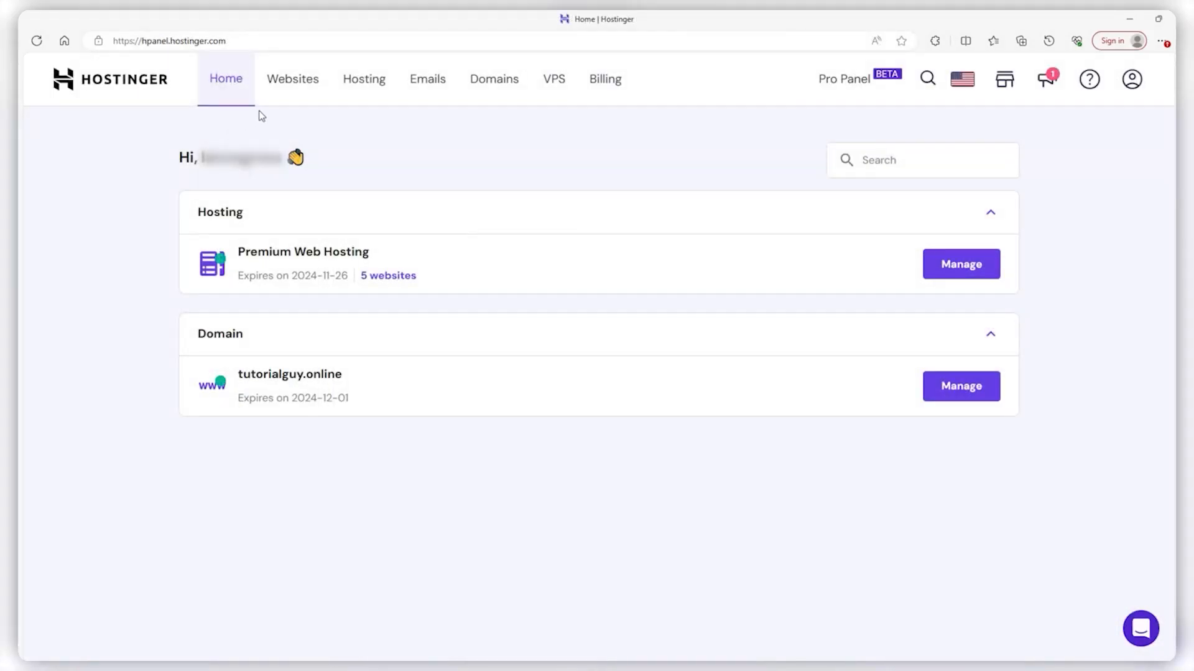
mouse_move(459, 440)
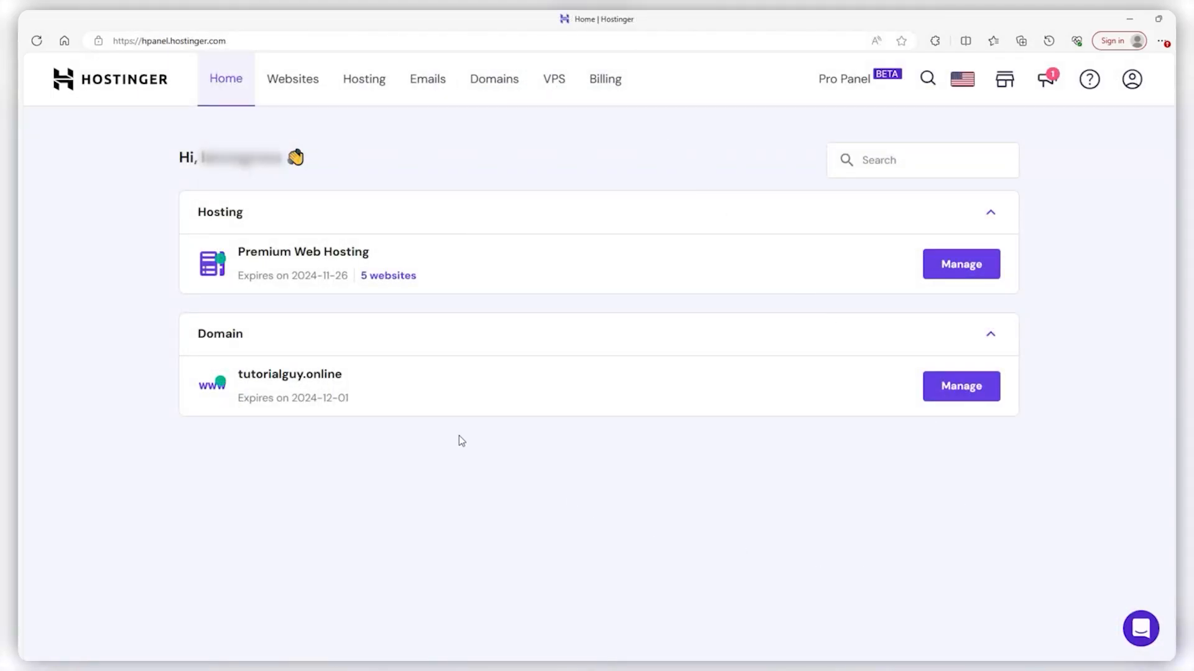
Step: View the hPanel Websites and Hosting pages, then show the Game 'n Geeks site in the builder
left_click(293, 78)
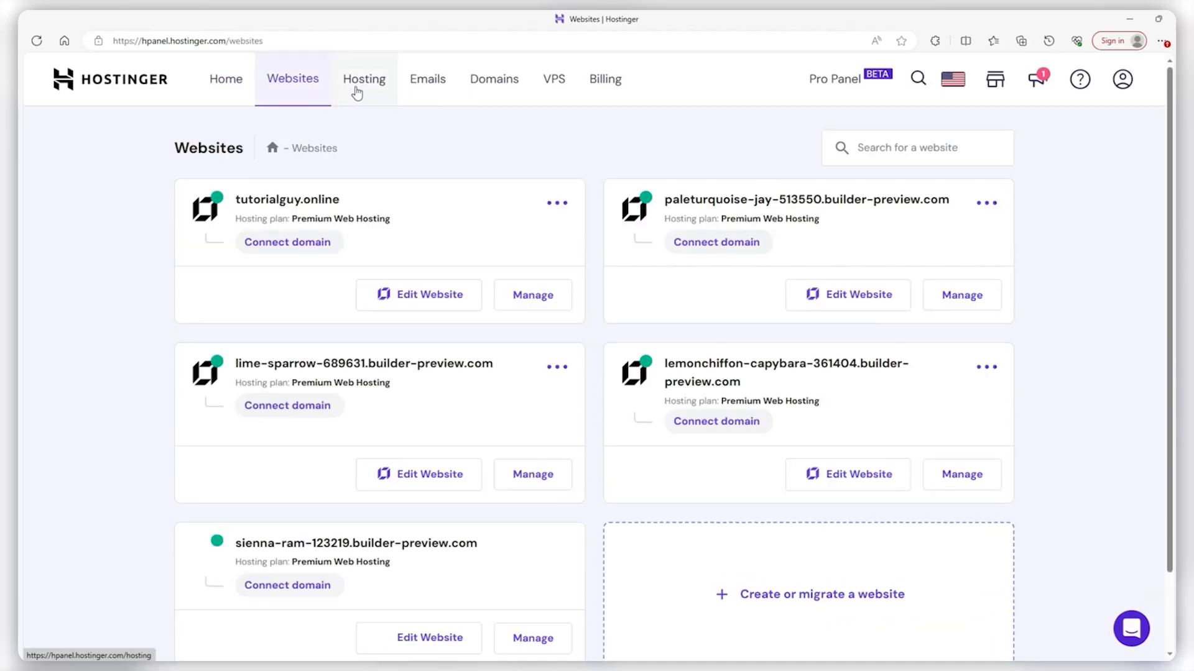
left_click(364, 78)
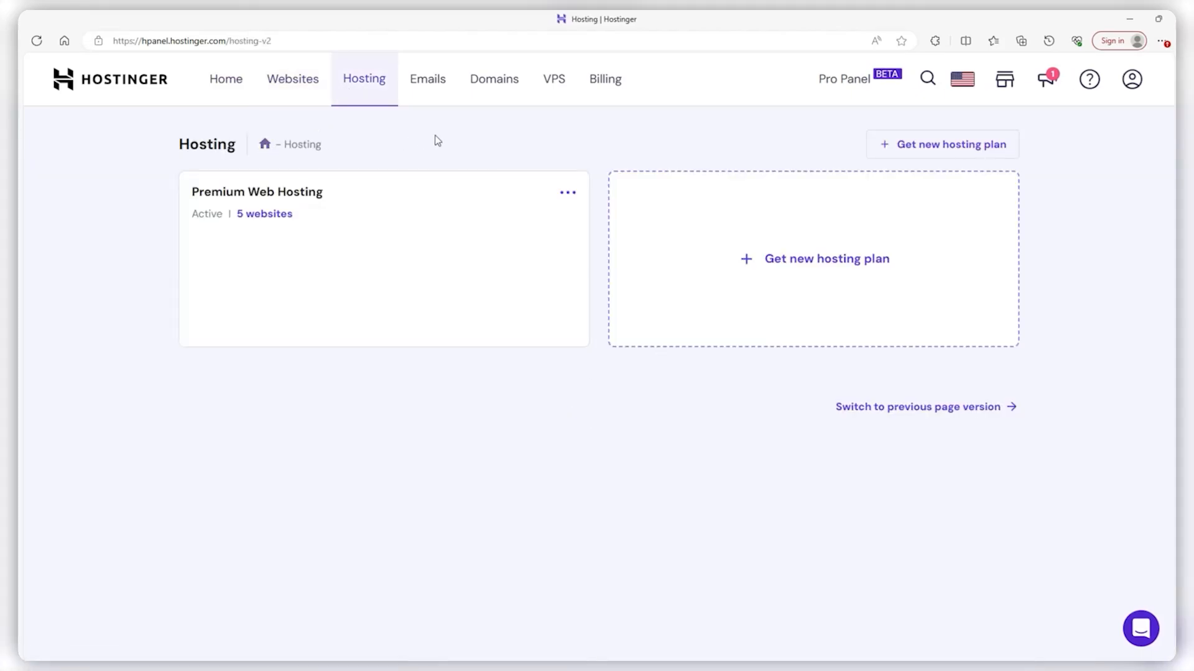
mouse_move(180, 177)
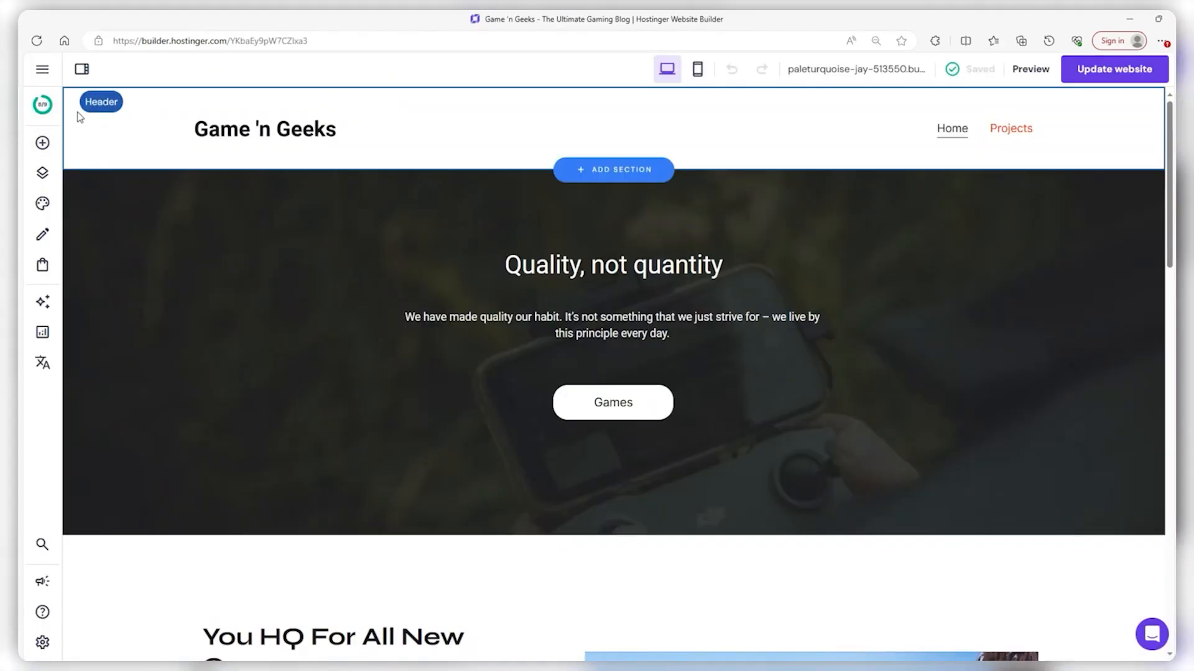
left_click(42, 143)
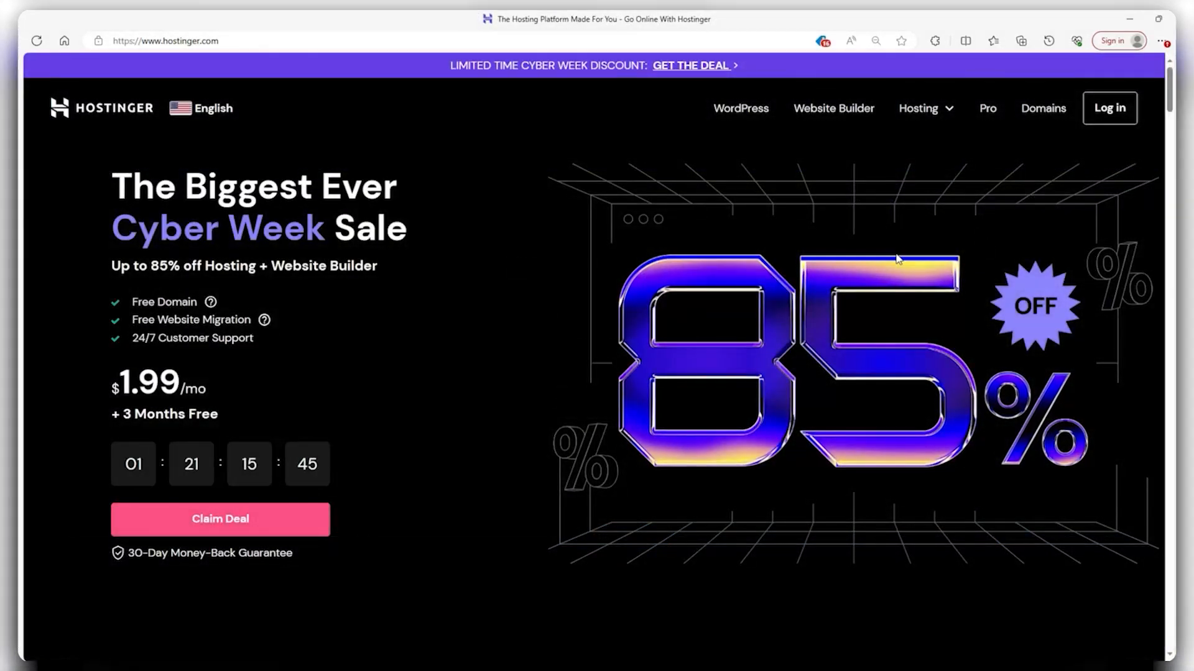
Step: Scroll Hostinger's homepage around its Premium, Business and Cloud Startup plan cards
scroll("down", 3)
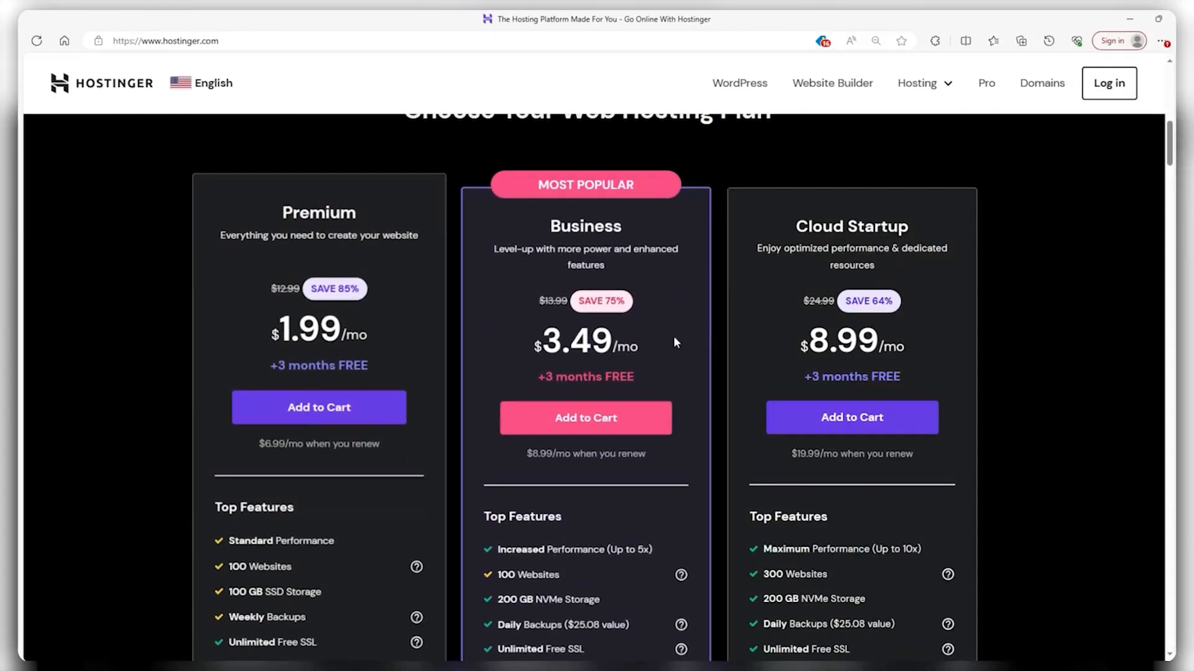
scroll("up", 3)
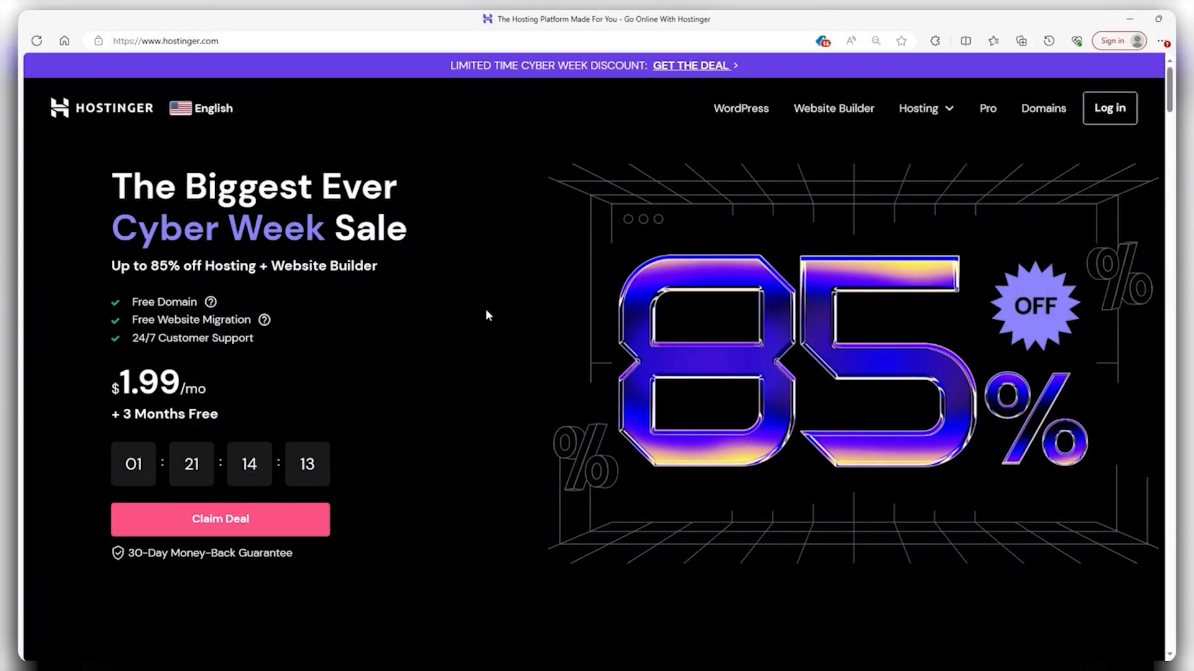
scroll("down", 3)
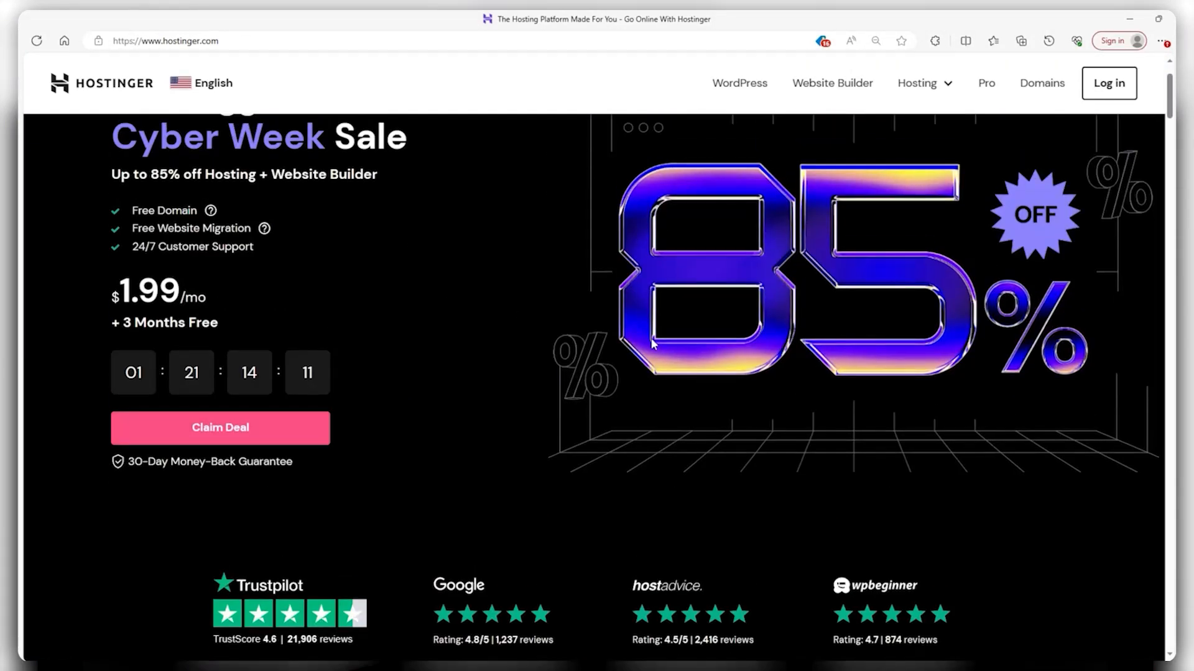
scroll("up", 3)
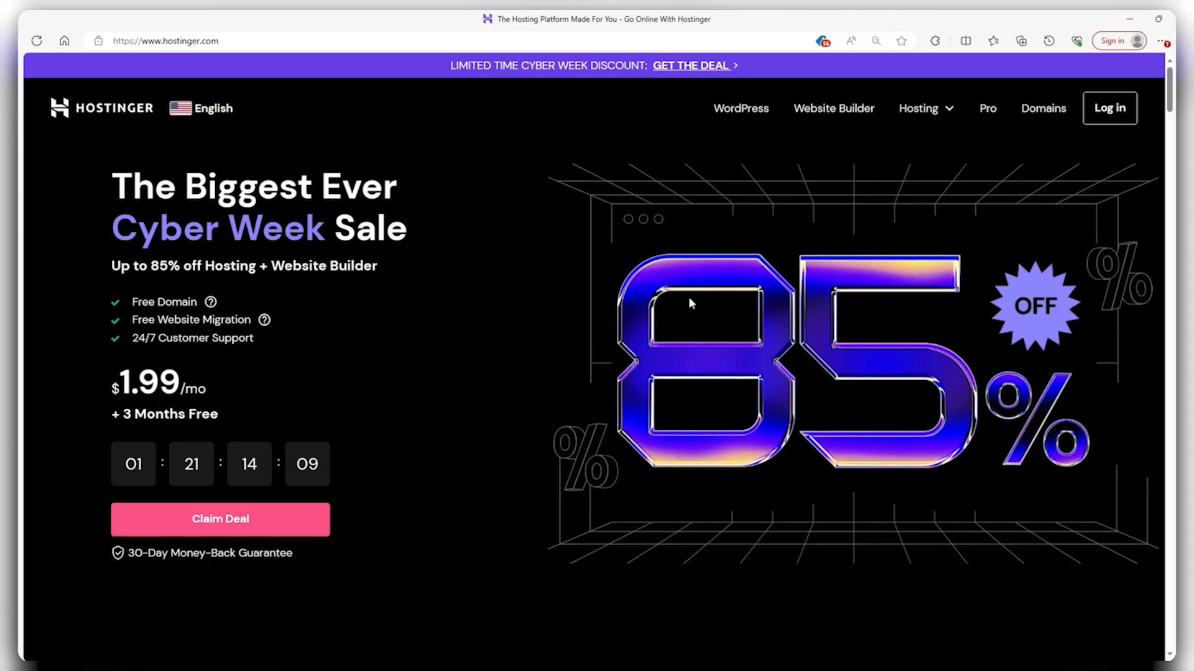
scroll("down", 3)
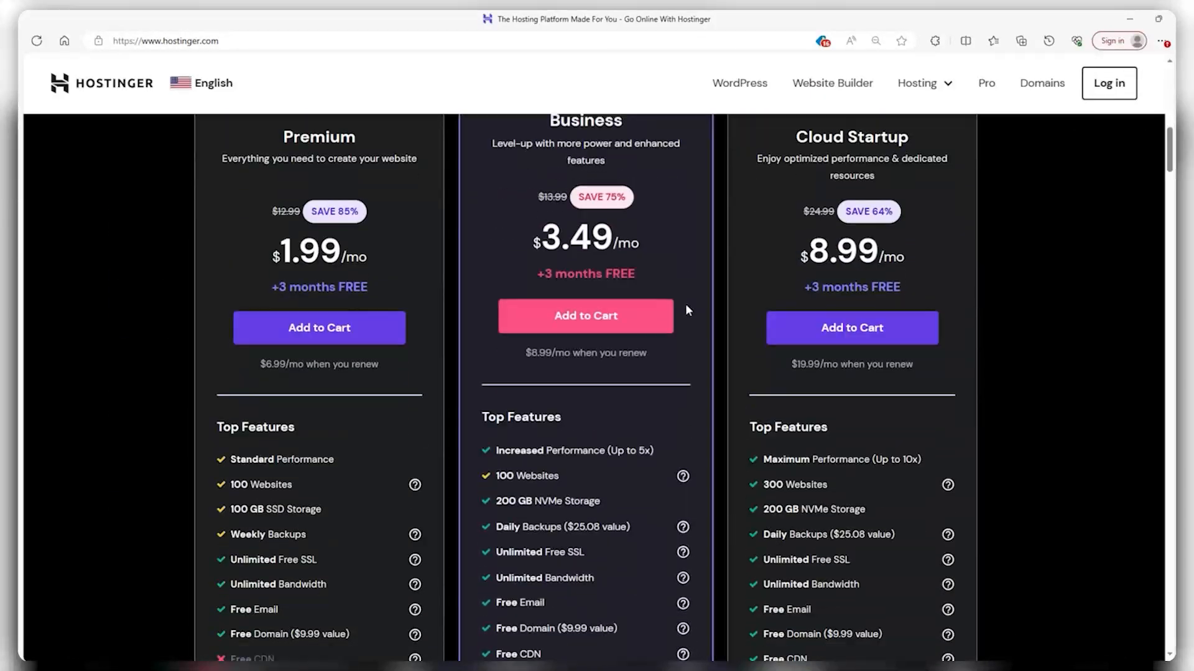
Step: Continue down to the Maximize Website Speed section and the worldwide data centers map
scroll("down", 3)
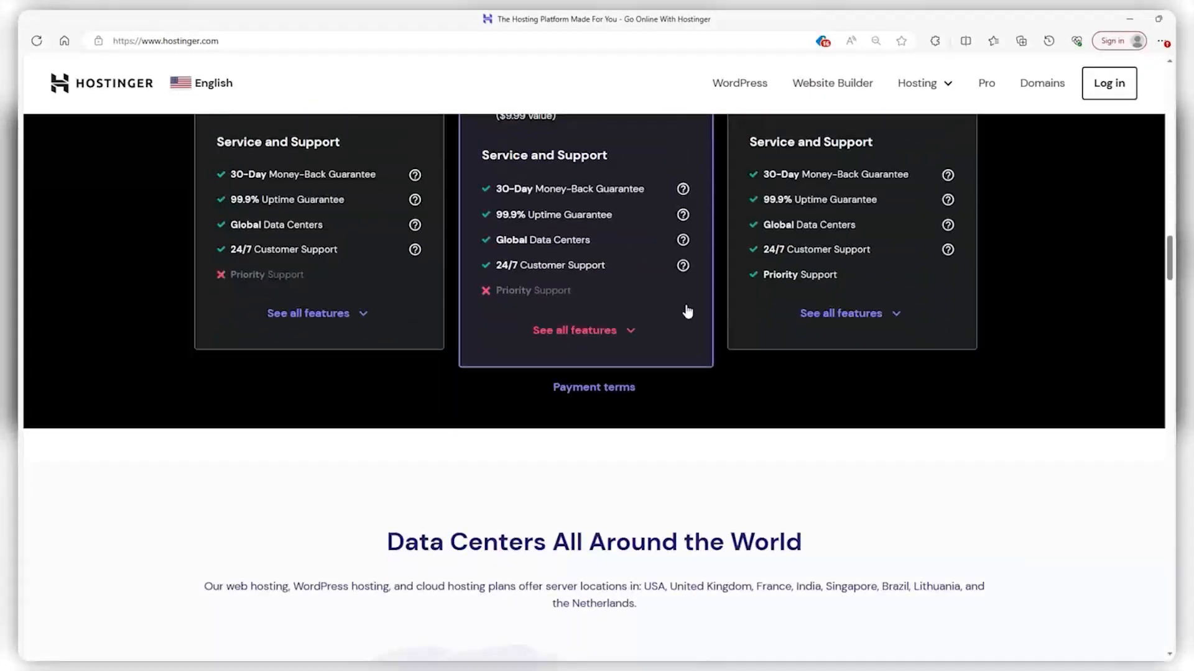
scroll("down", 3)
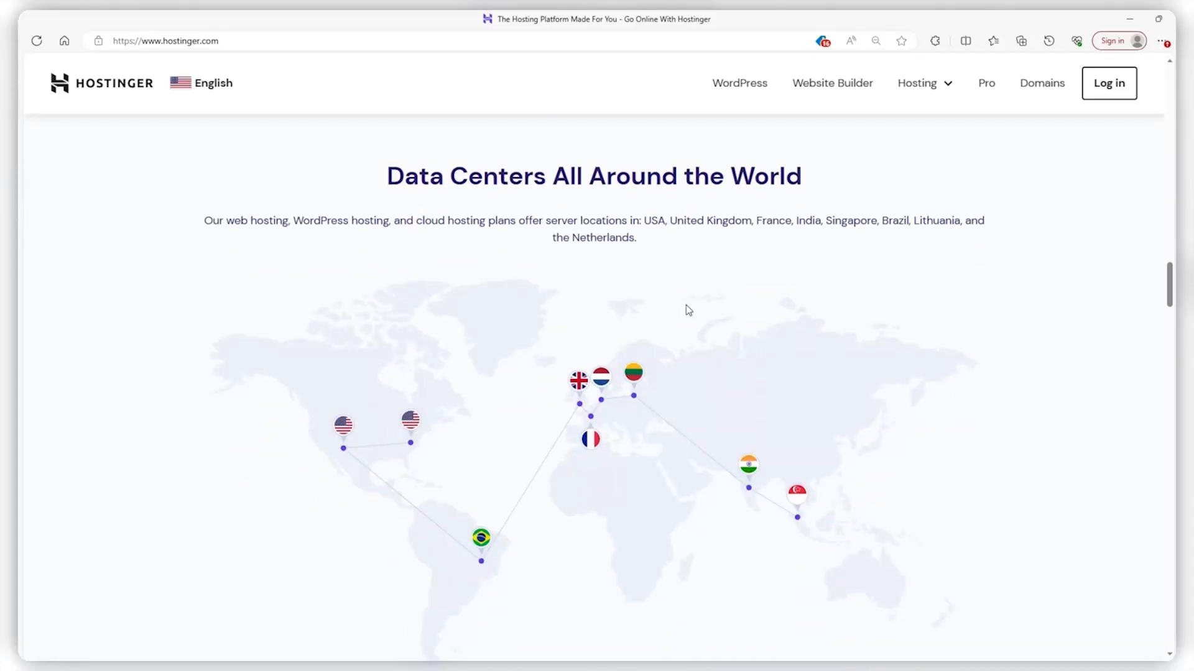
scroll("down", 3)
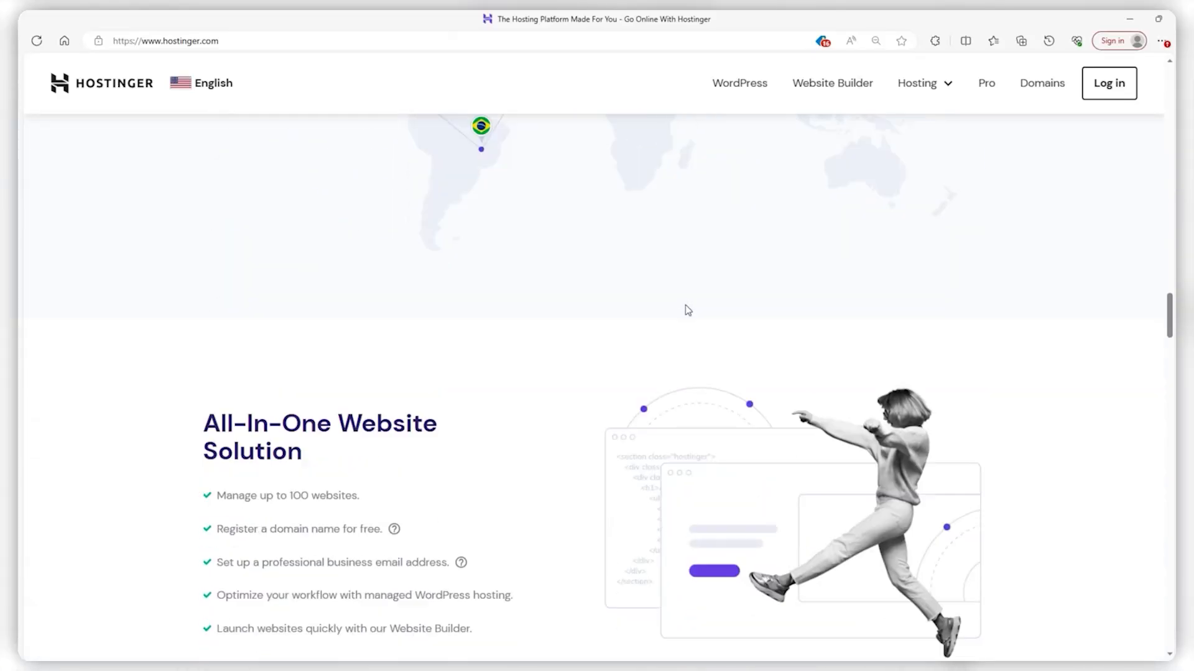
scroll("down", 3)
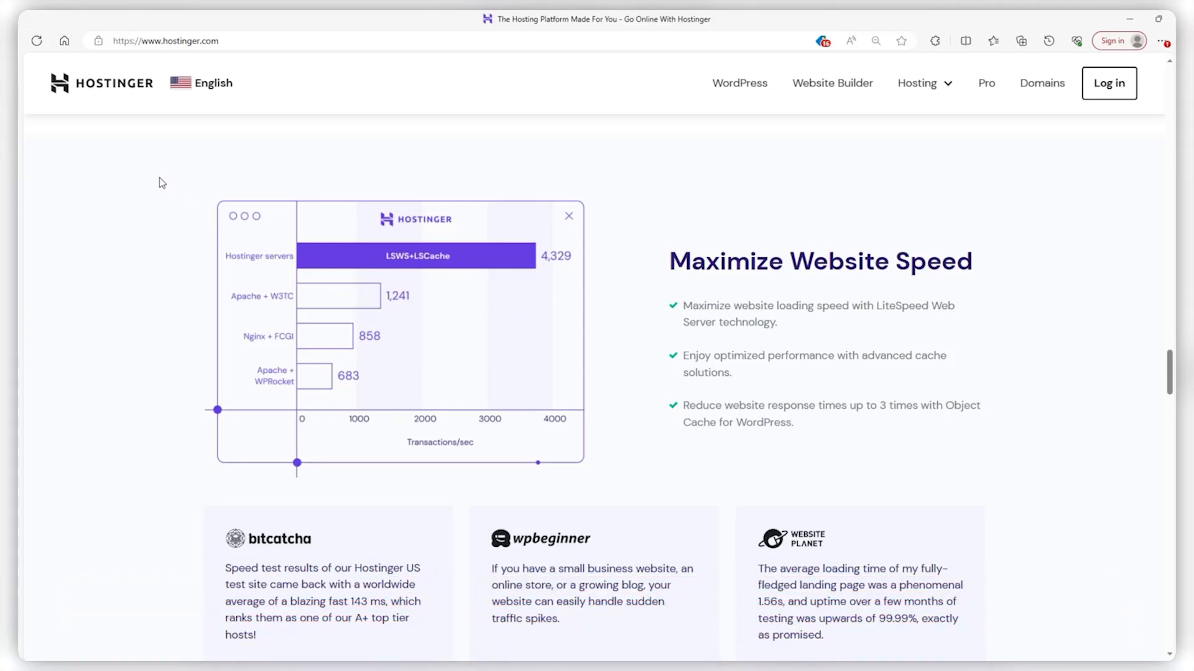
scroll("down", 3)
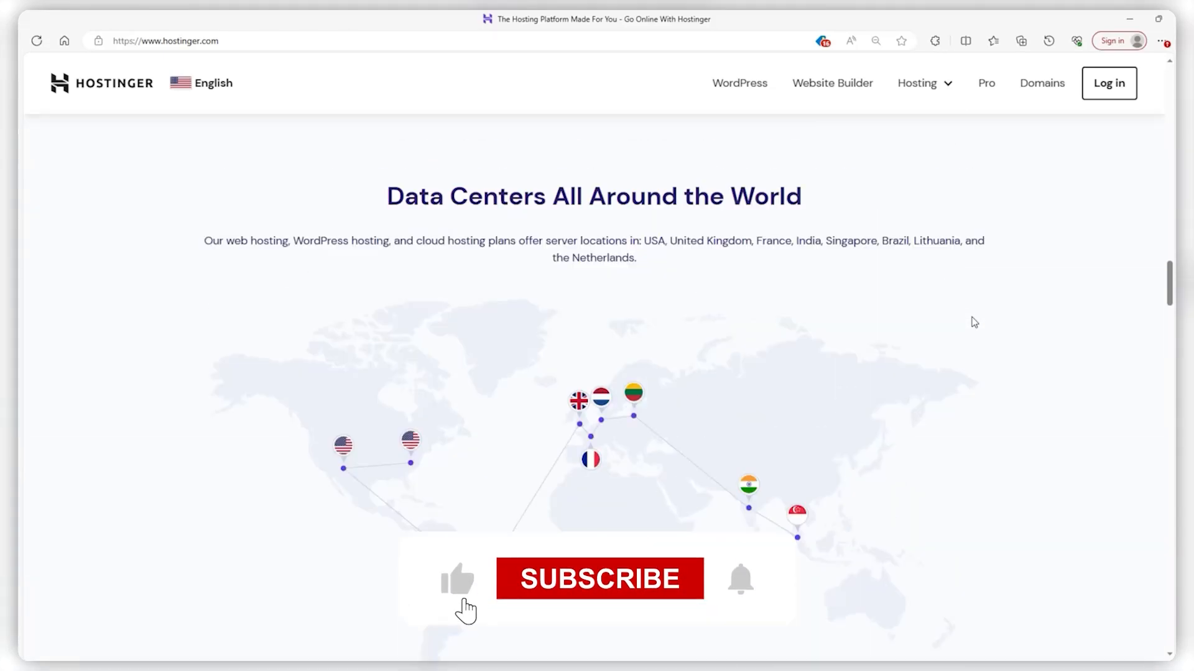